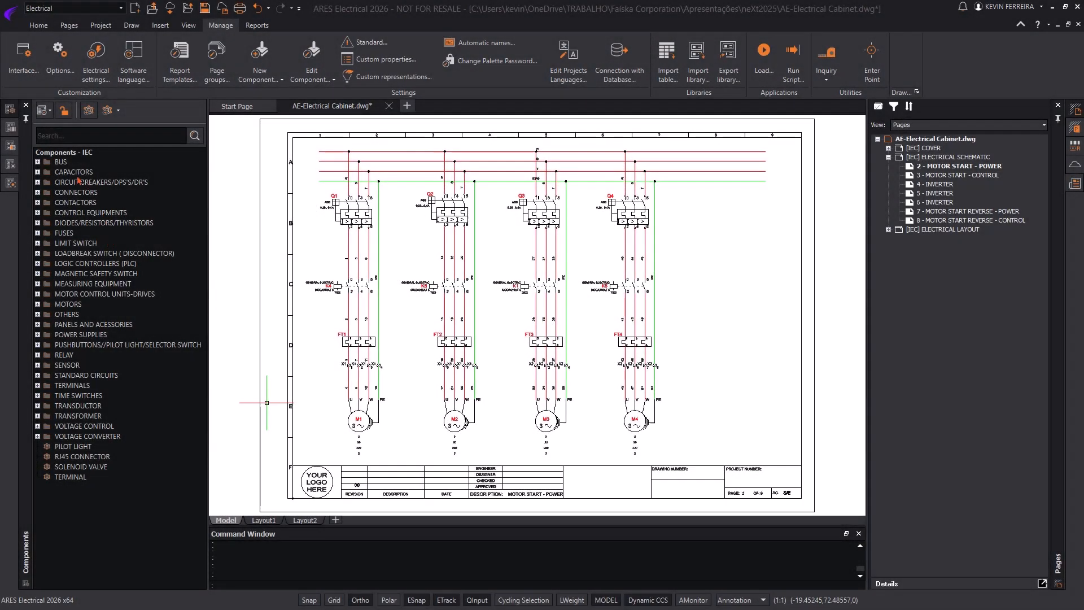
Show the Wires library in the side palette to start a 6.0mm² red wire.
click(10, 146)
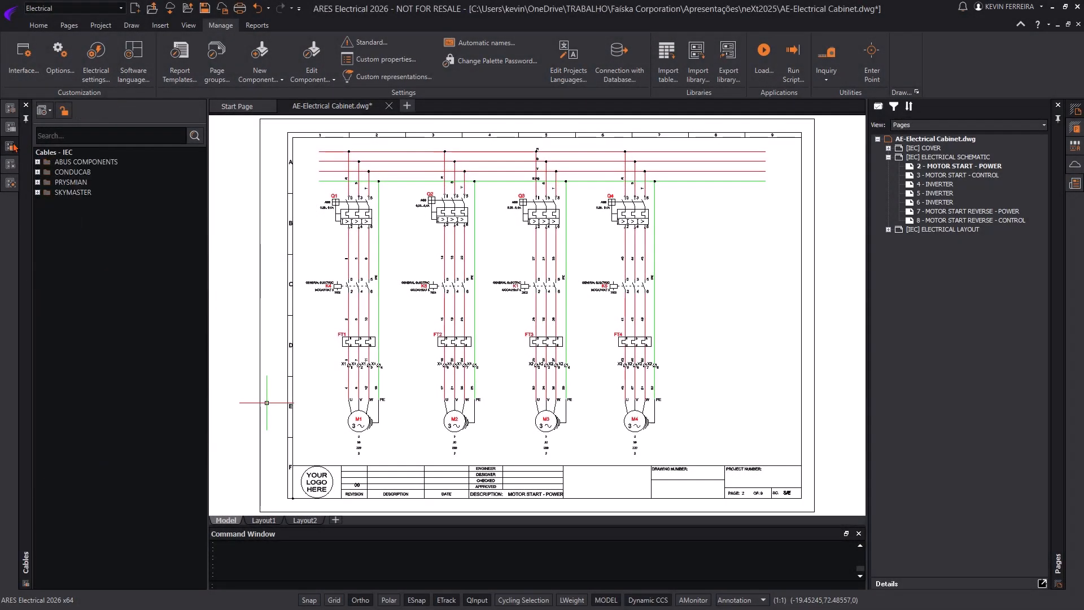
click(10, 183)
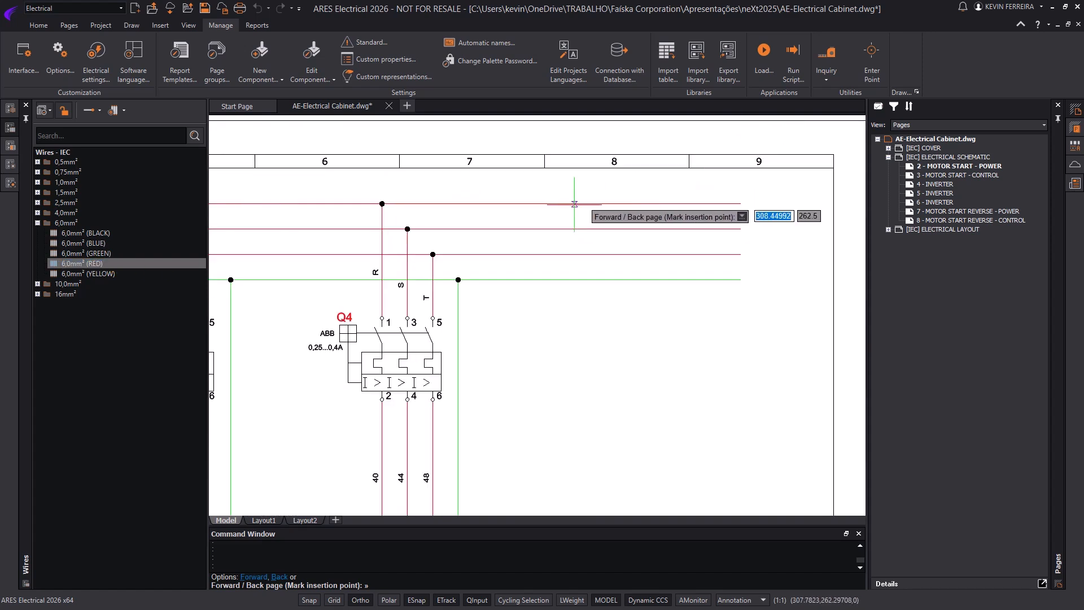
Mark the wire's starting point on the supply lines right of the Q4 column.
click(574, 204)
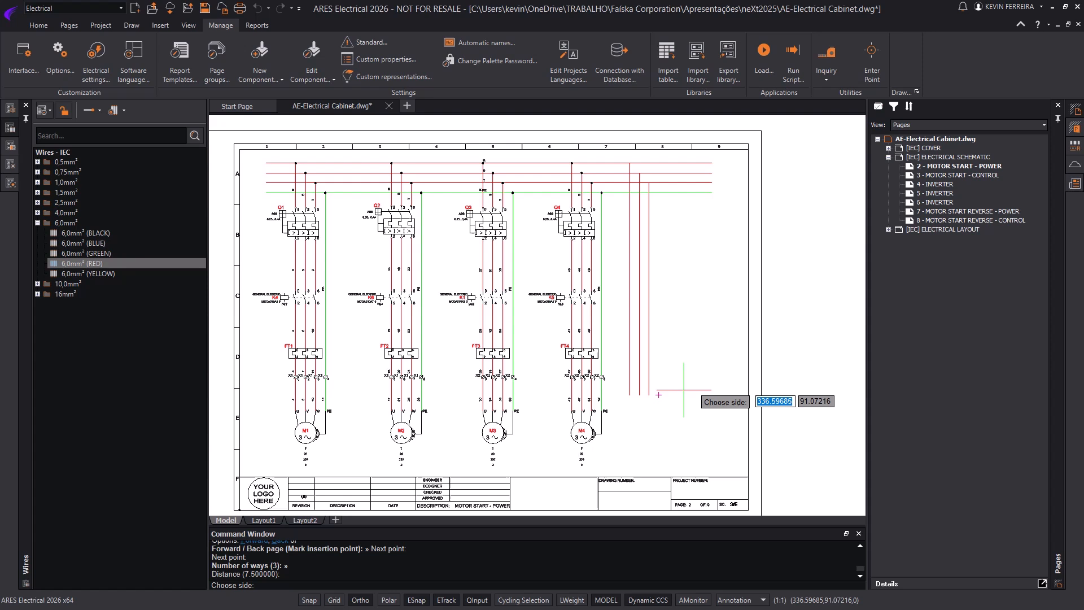
mouse_move(694, 345)
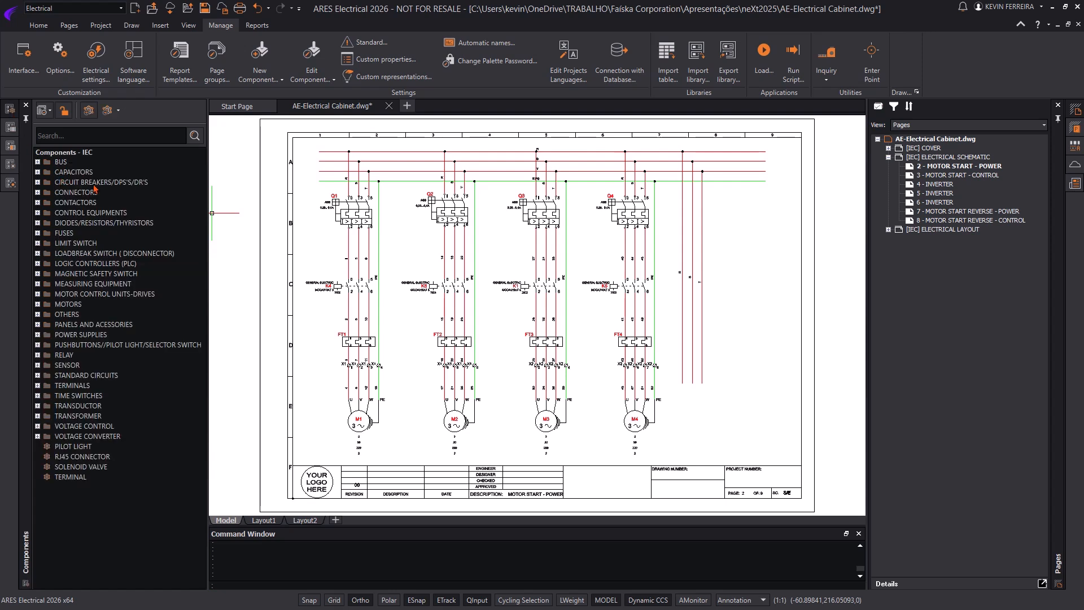
Bring up the properties of the ABB MANUAL MOTOR STARTER, MO325 - 4 under Circuit Breakers.
click(40, 181)
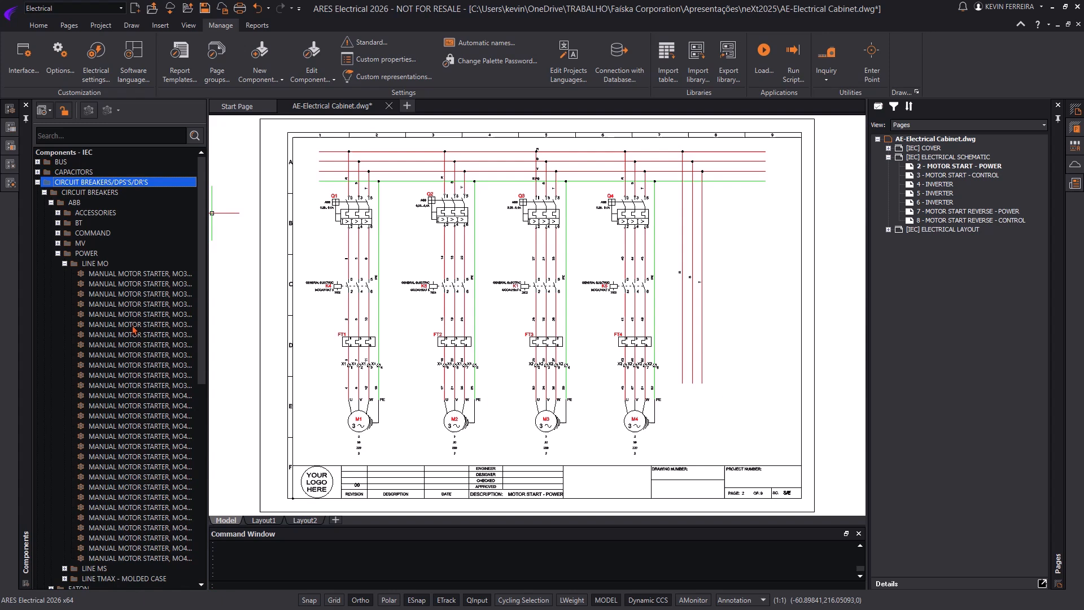
click(138, 324)
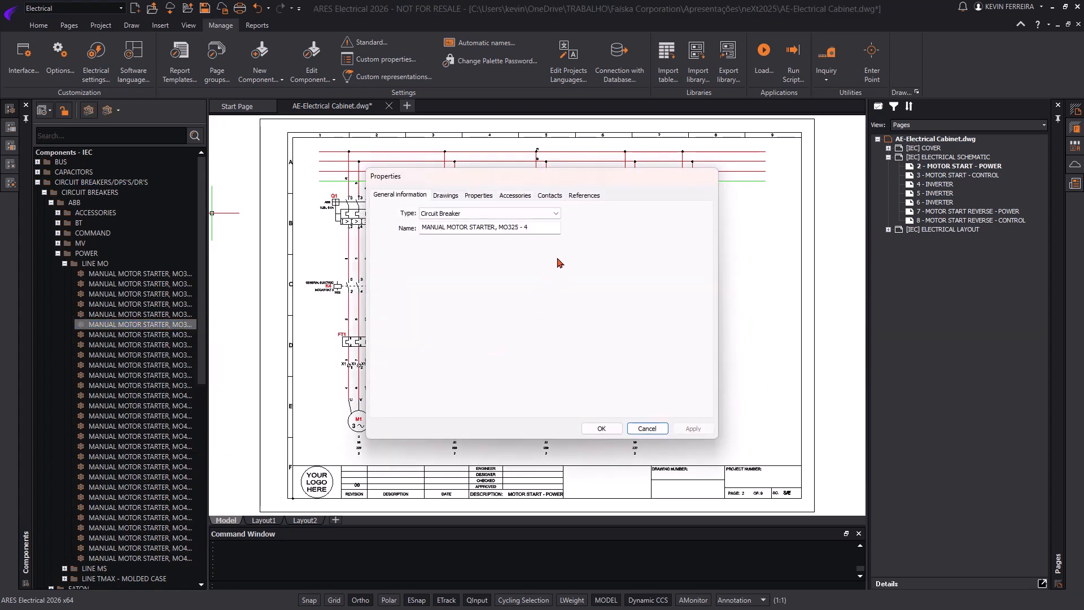
click(556, 213)
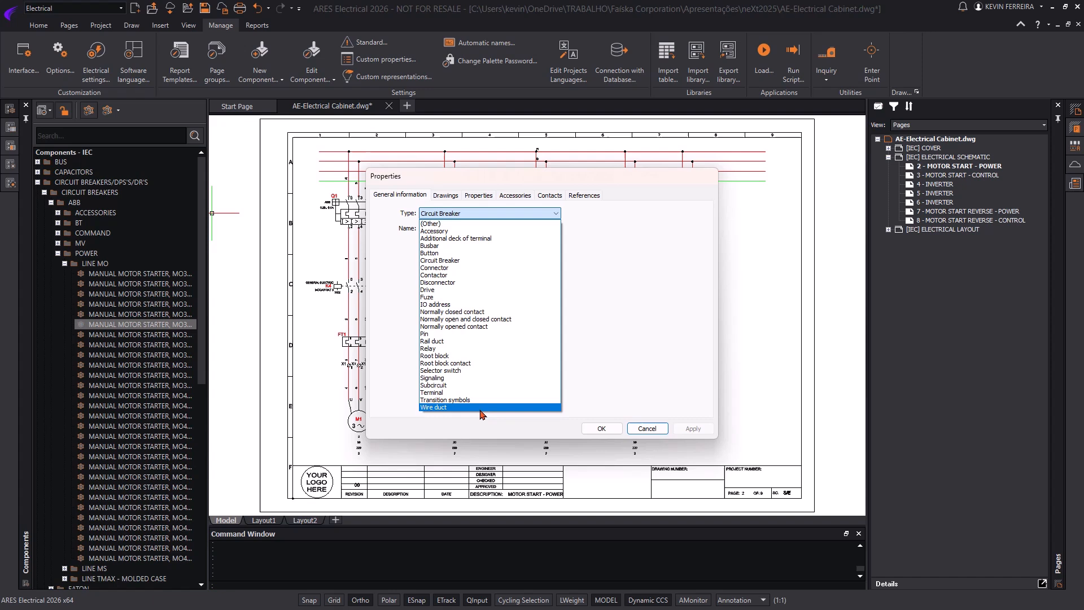
click(439, 260)
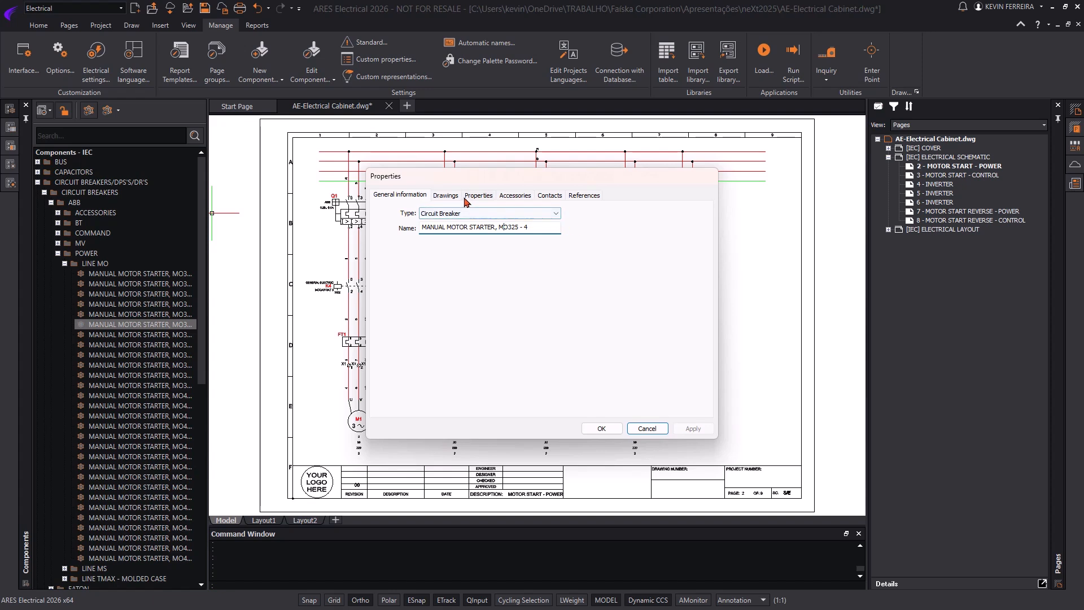
Review the starter's drawing representations in ANSI and IEC, then show its IEC layout drawing.
click(445, 195)
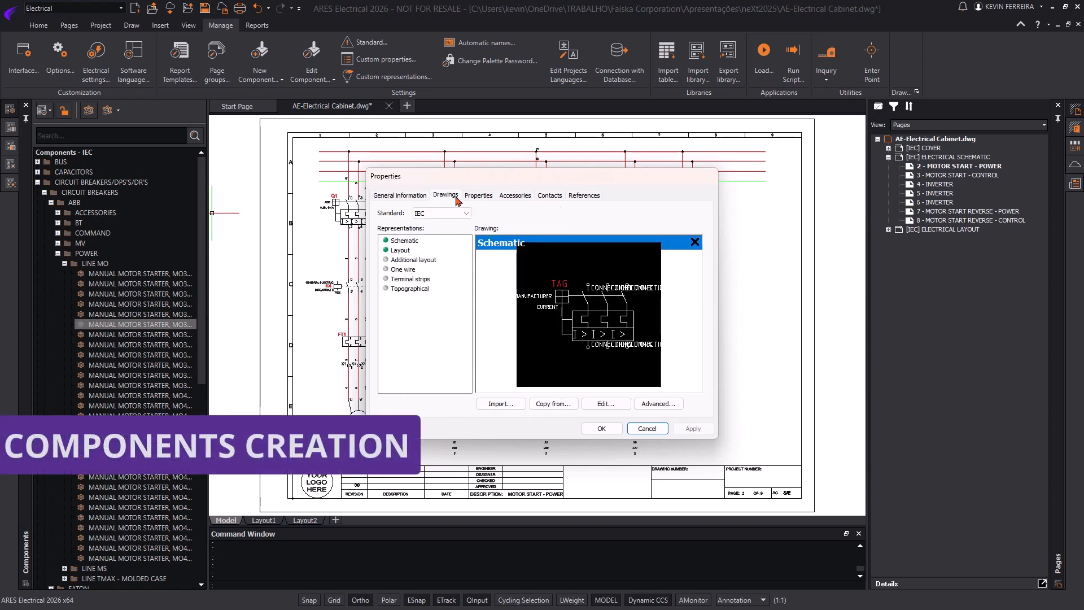
mouse_move(524, 228)
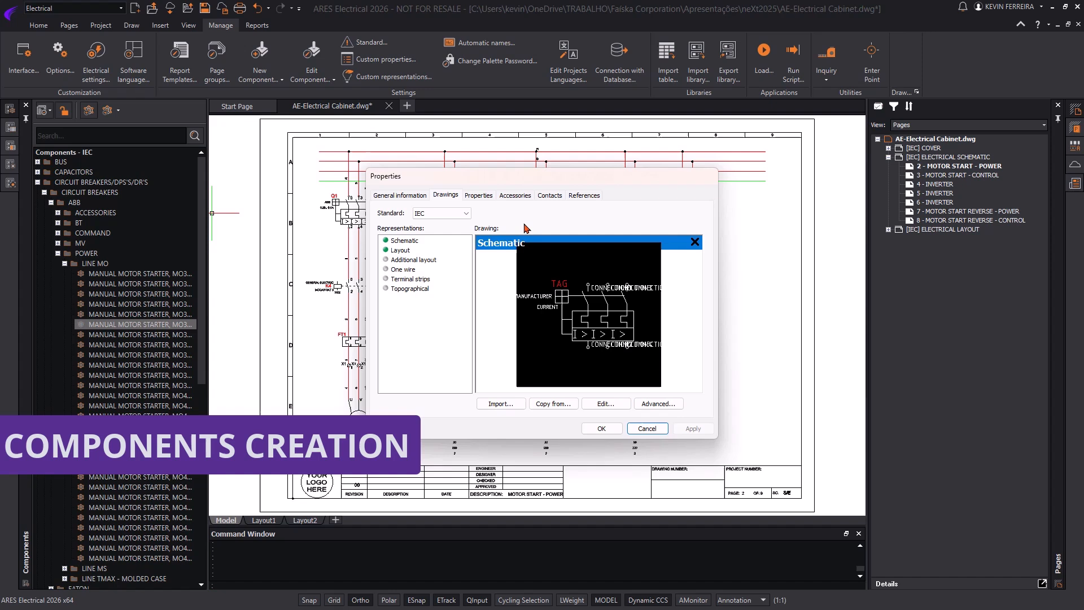
click(467, 213)
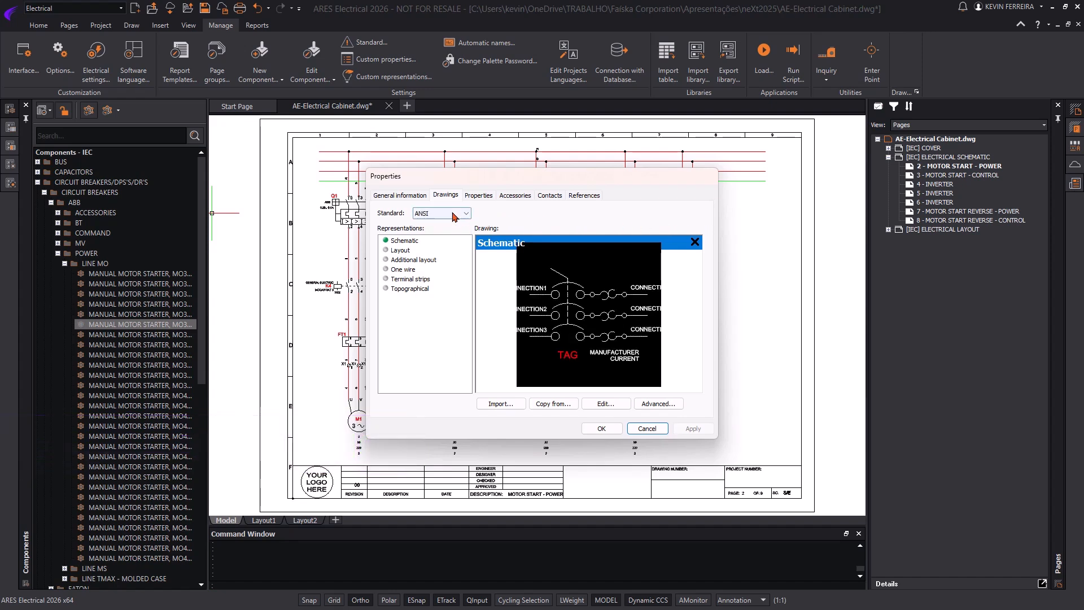
click(442, 214)
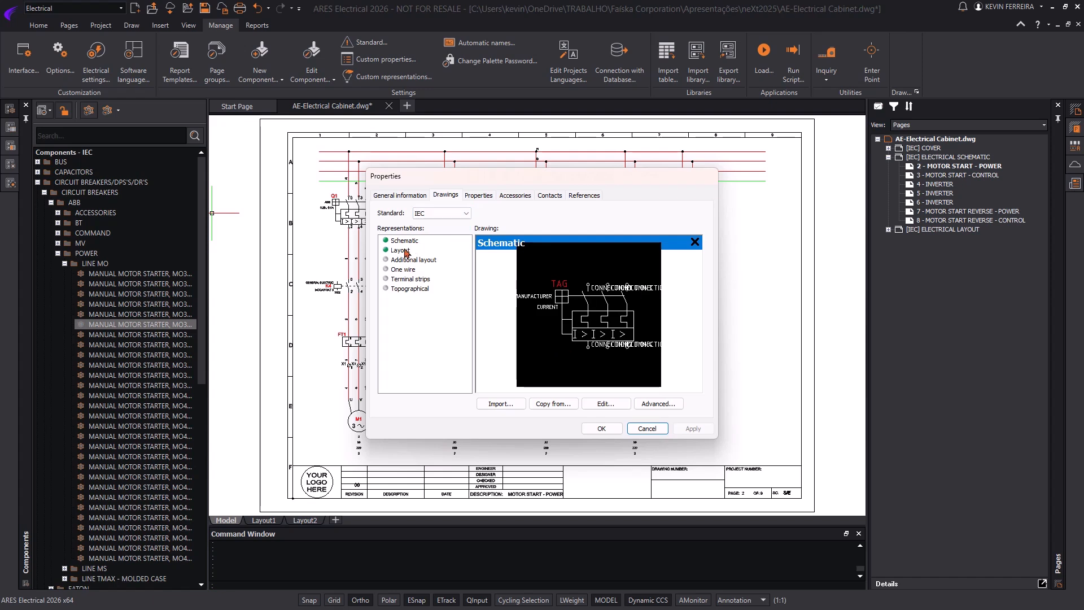
click(401, 250)
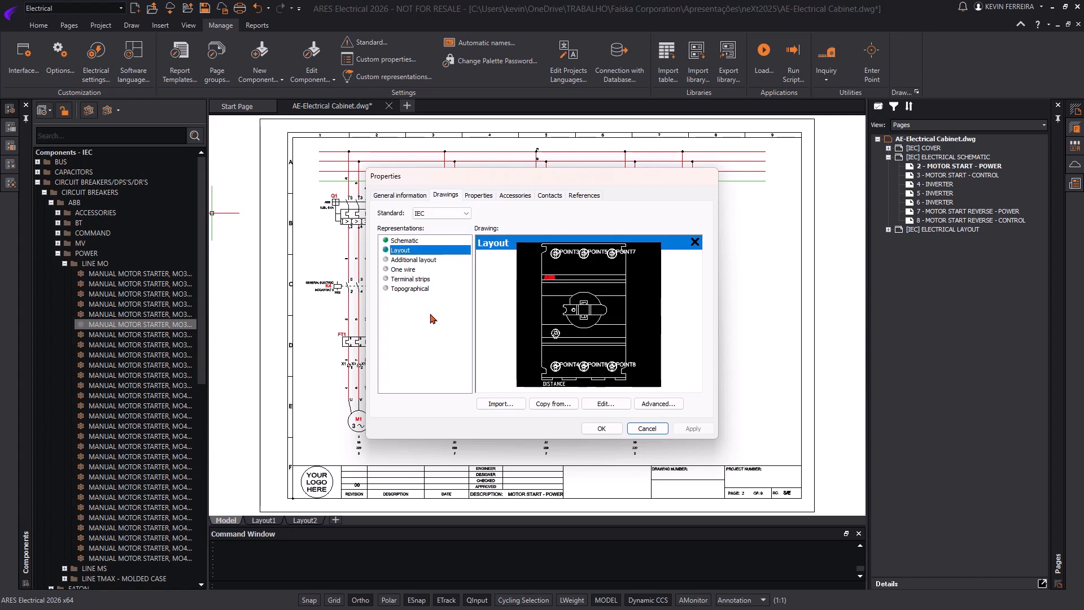
mouse_move(501, 403)
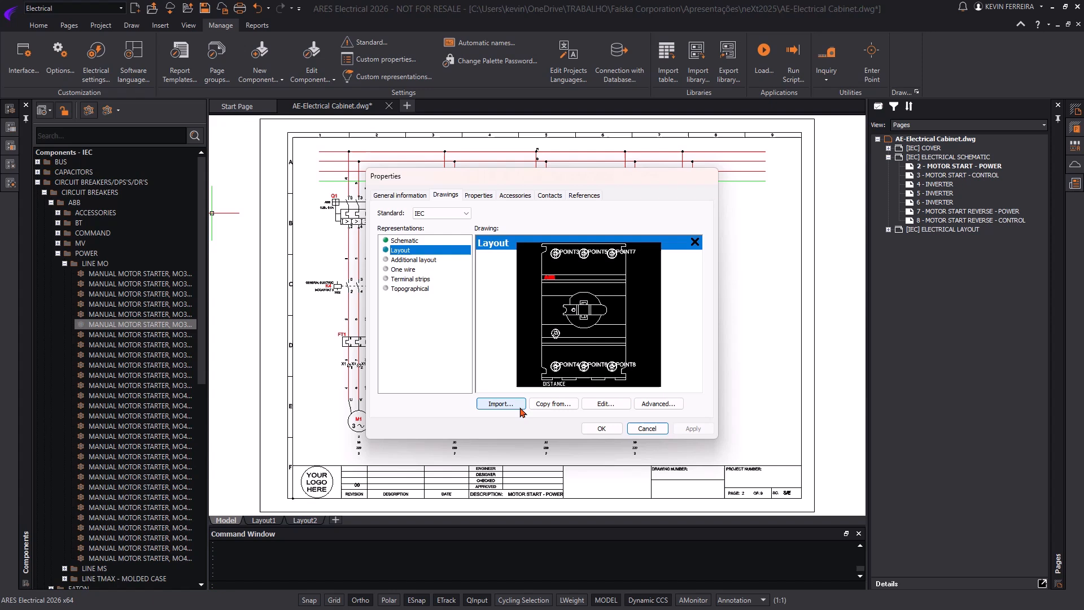
mouse_move(604, 403)
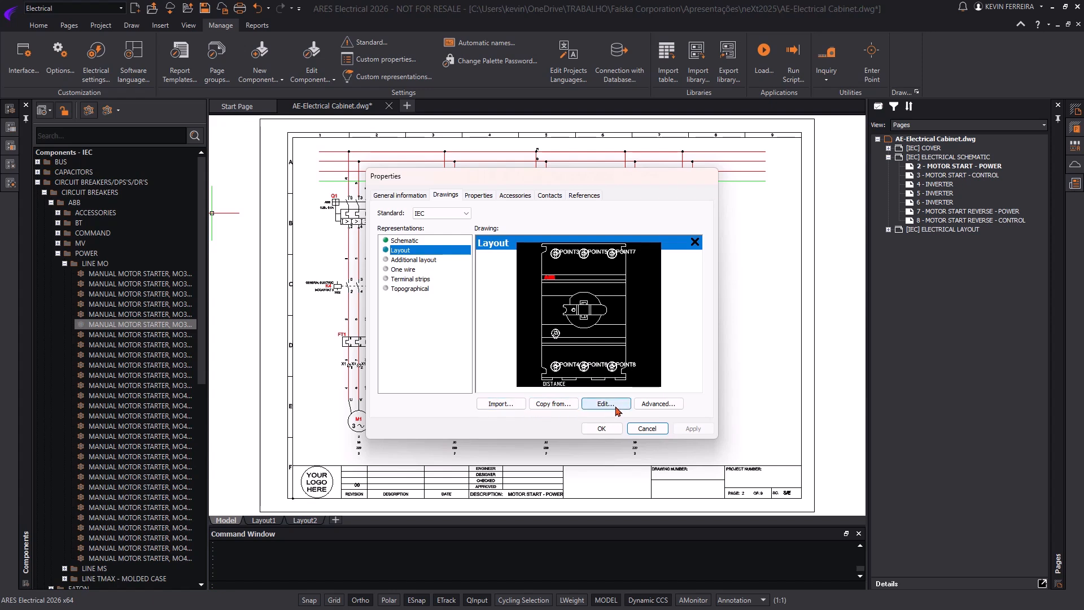
mouse_move(668, 411)
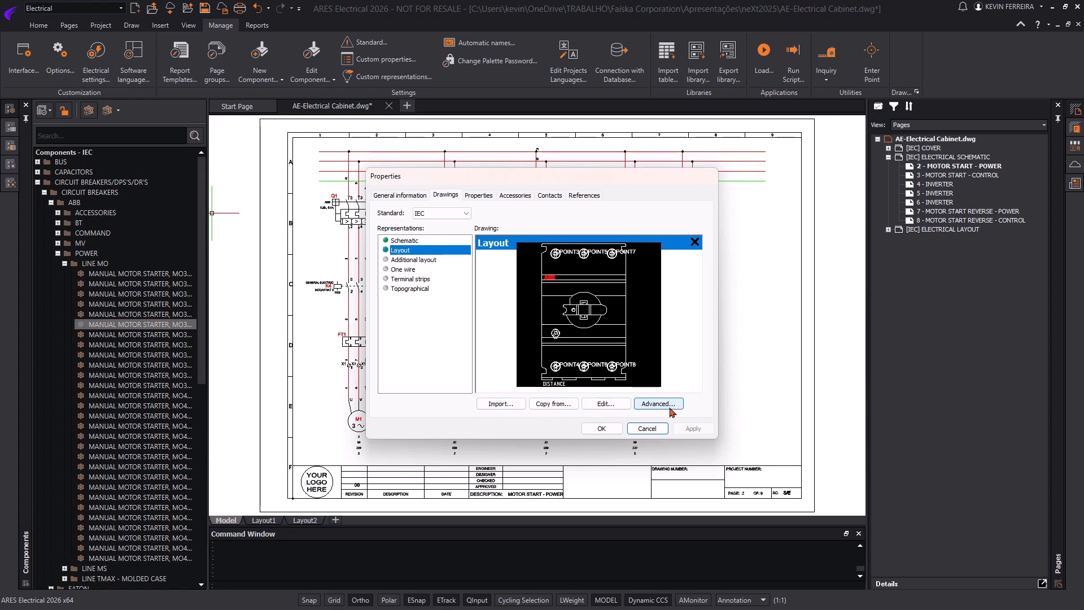
mouse_move(677, 347)
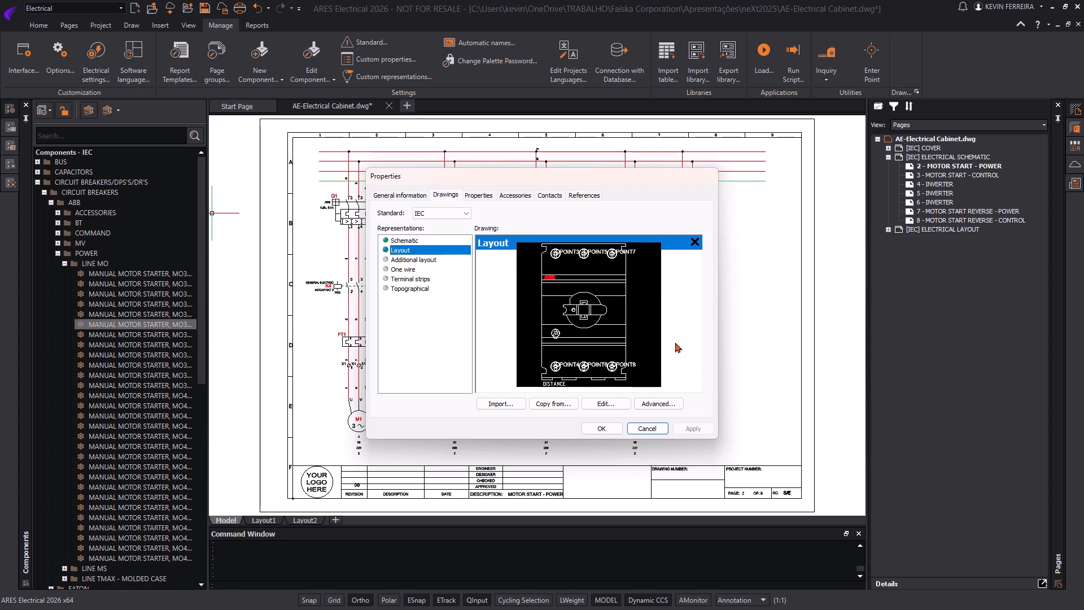
Read the starter's Portuguese description and ABB part number, then show its accessories list.
click(477, 196)
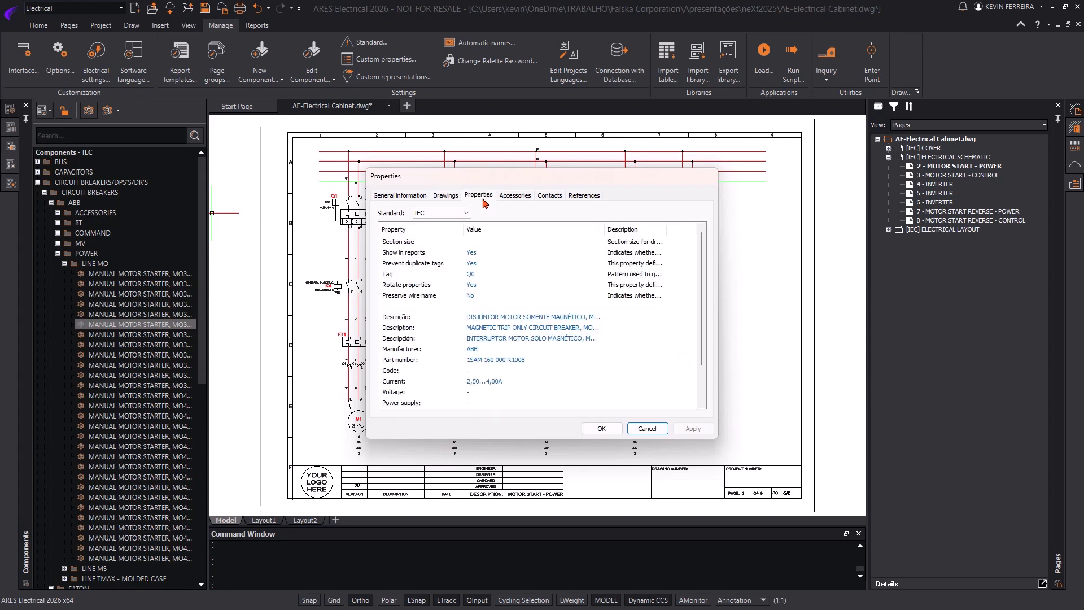
mouse_move(482, 239)
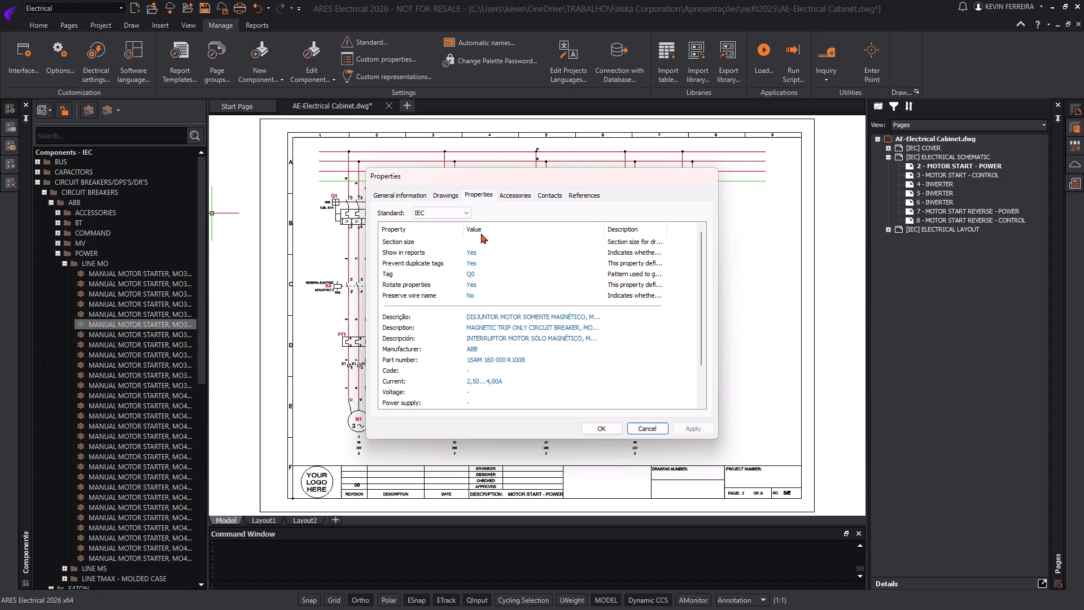
mouse_move(498, 318)
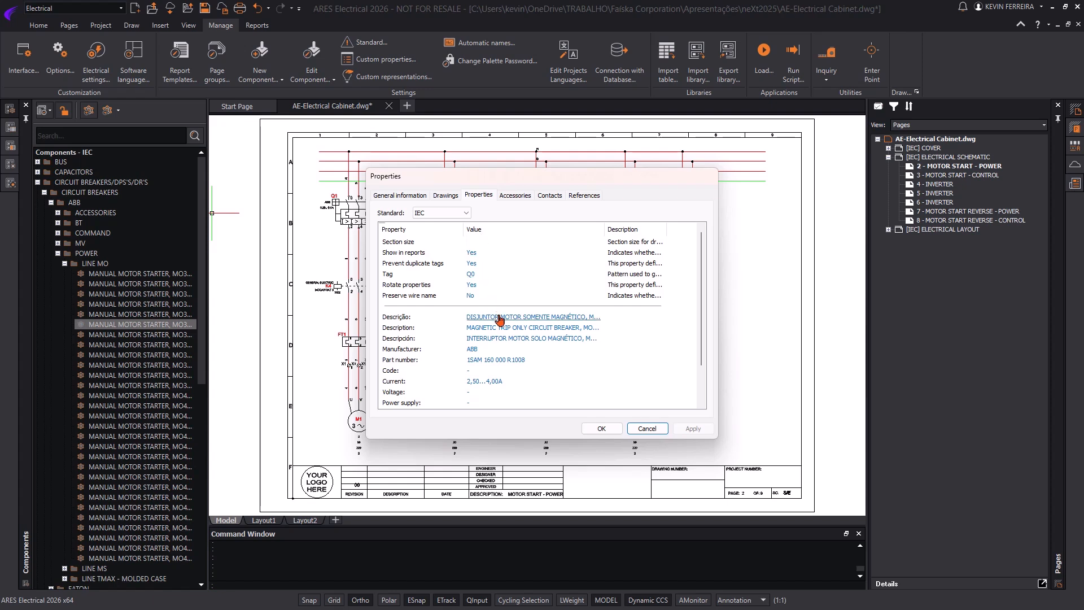
click(532, 316)
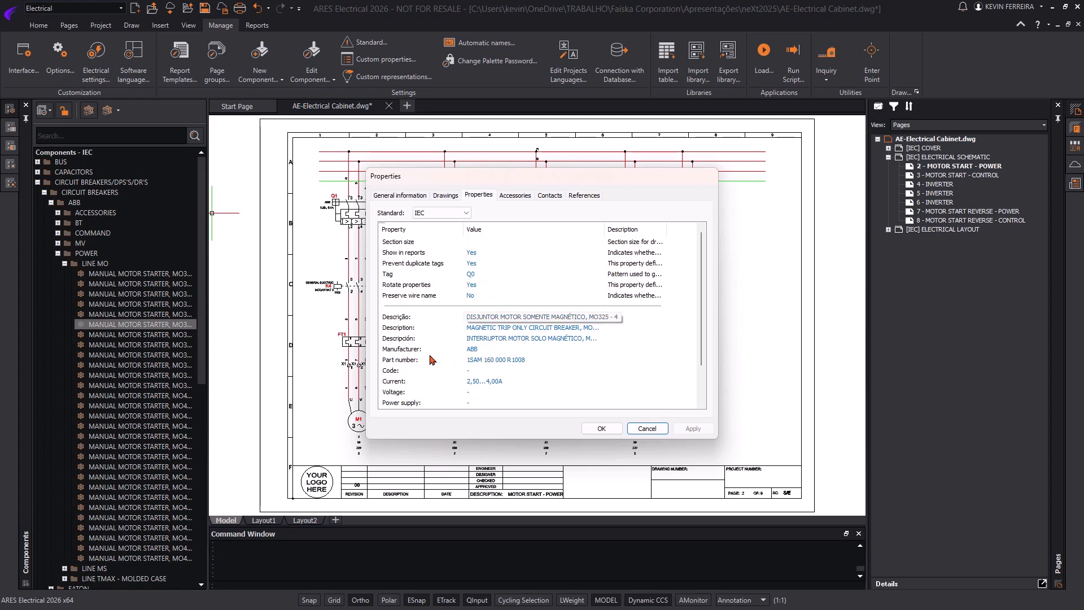
scroll(down, 3)
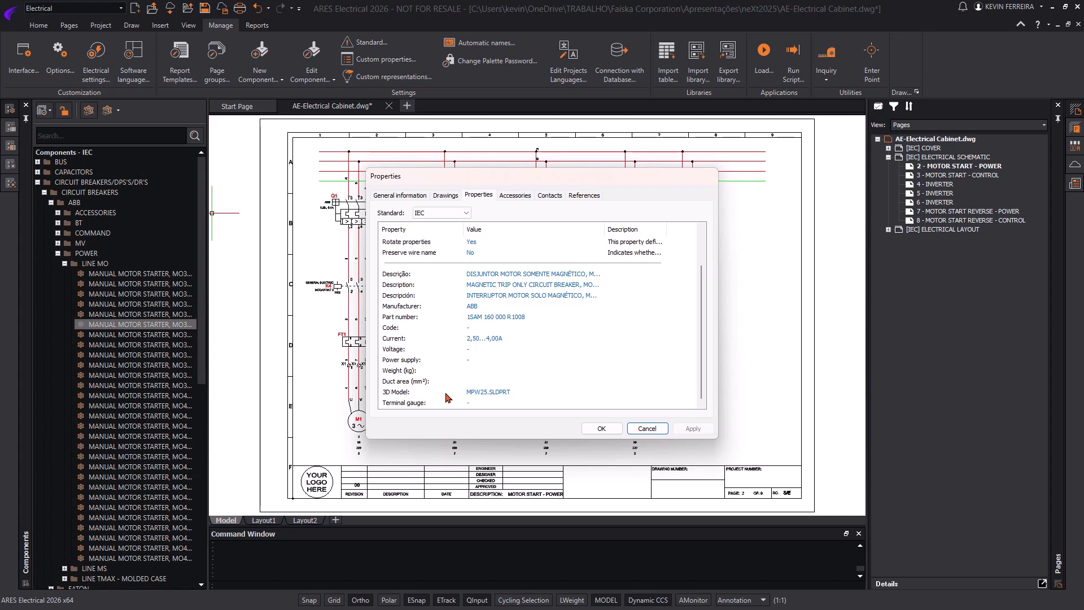
mouse_move(592, 413)
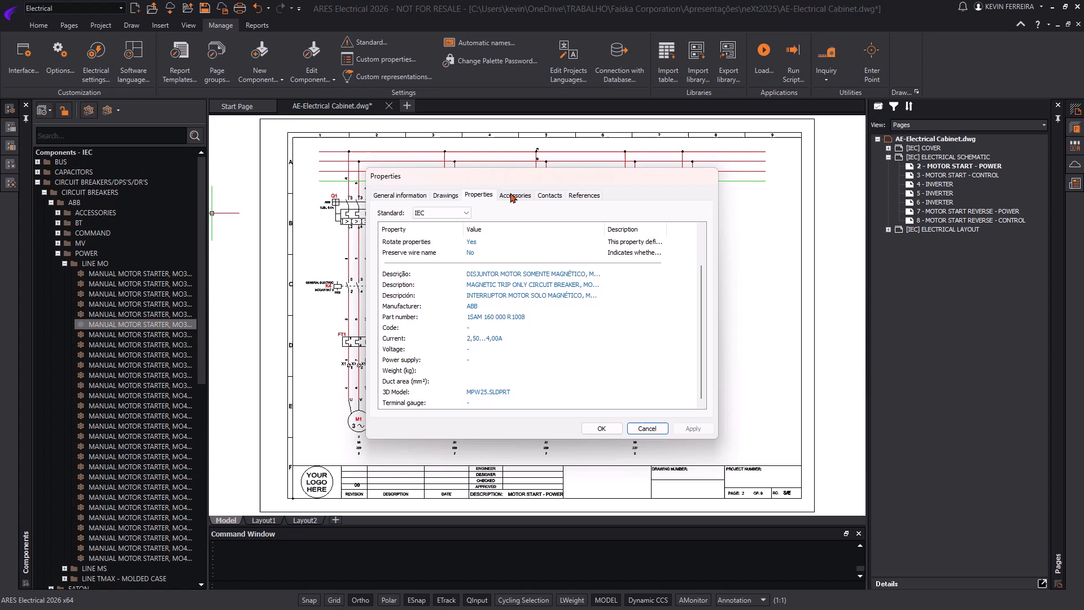
click(515, 195)
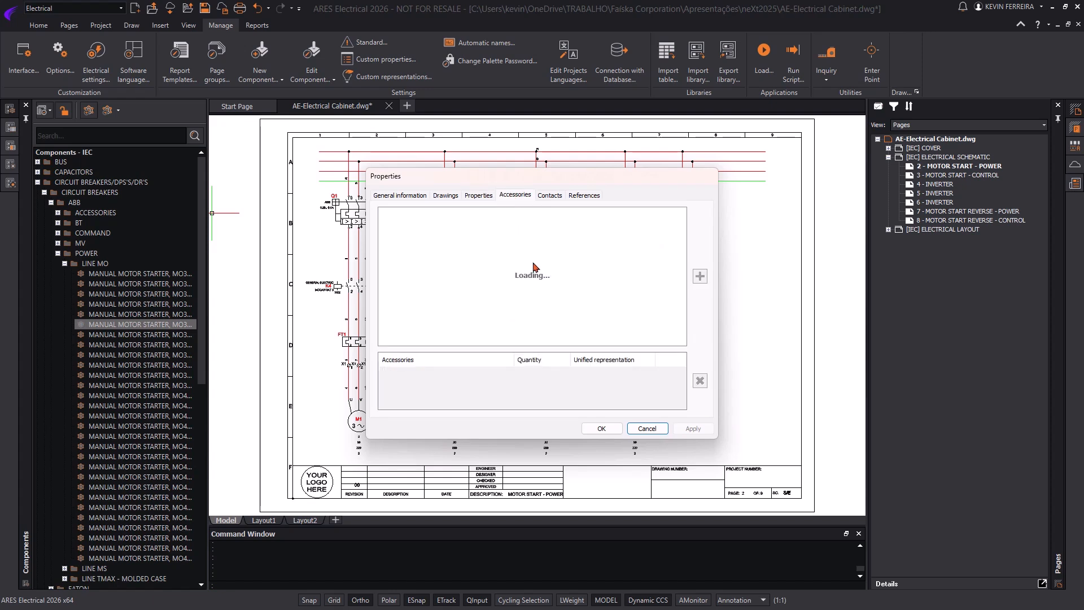
mouse_move(620, 421)
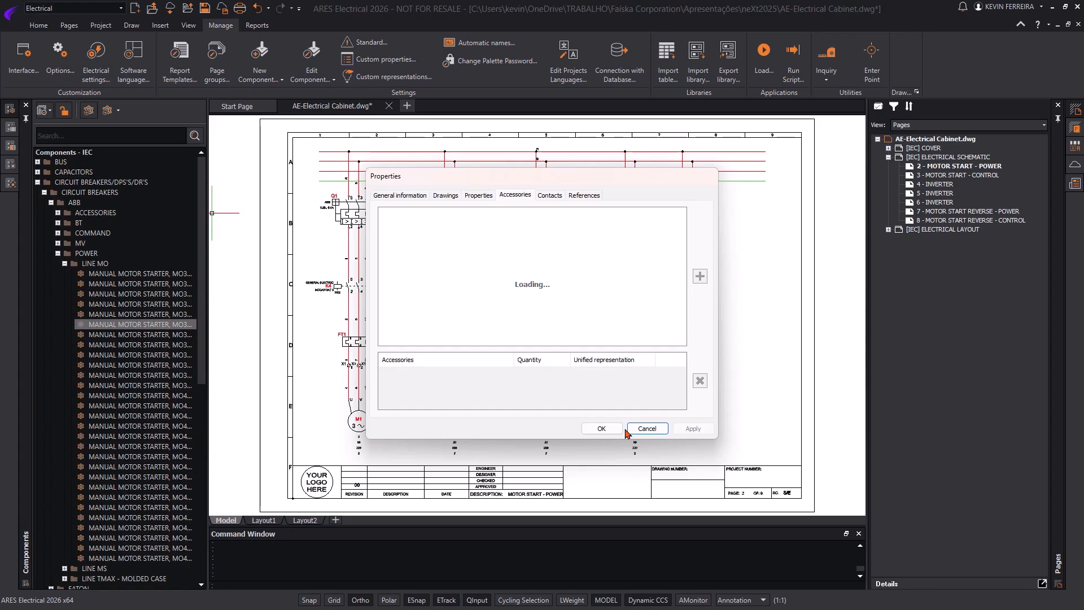
Cancel the motor starter properties dialog without applying changes.
click(645, 428)
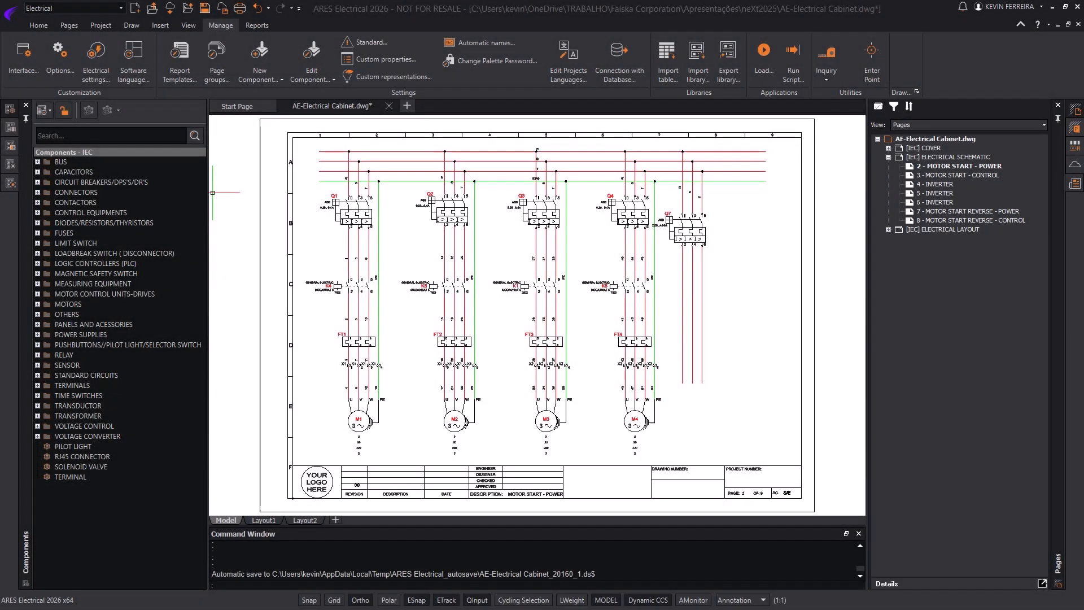
mouse_move(853, 254)
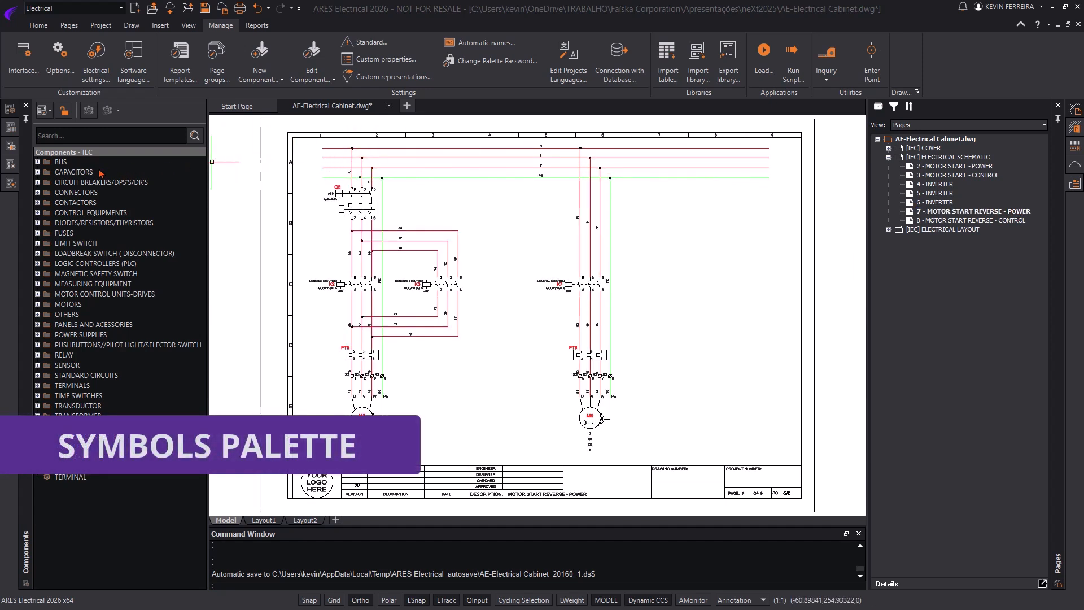
Pick the generic three-pole circuit breaker symbol from the IEC symbols palette.
click(10, 165)
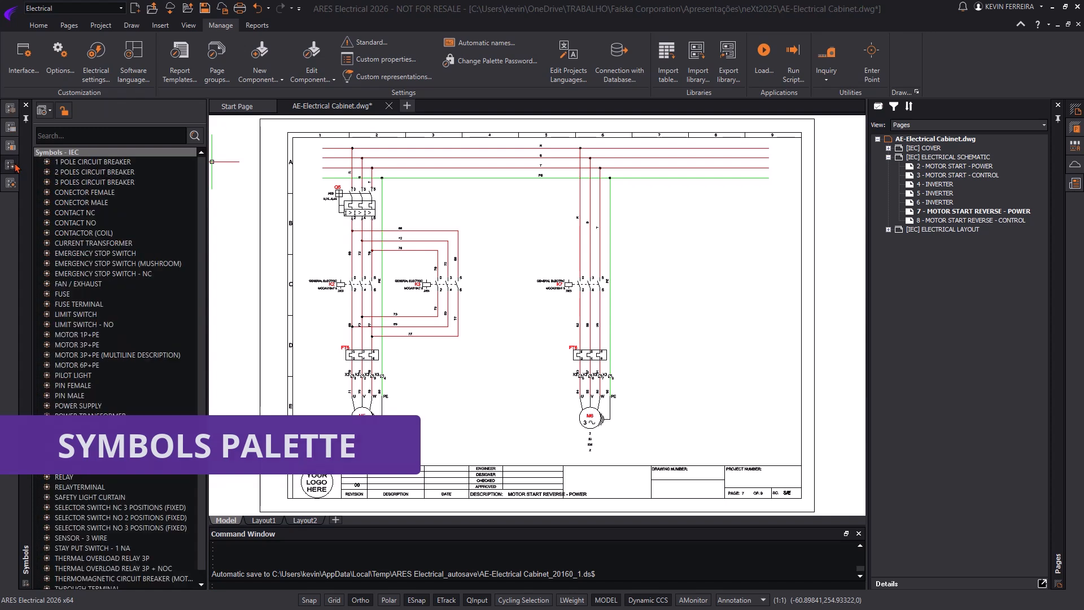
click(94, 181)
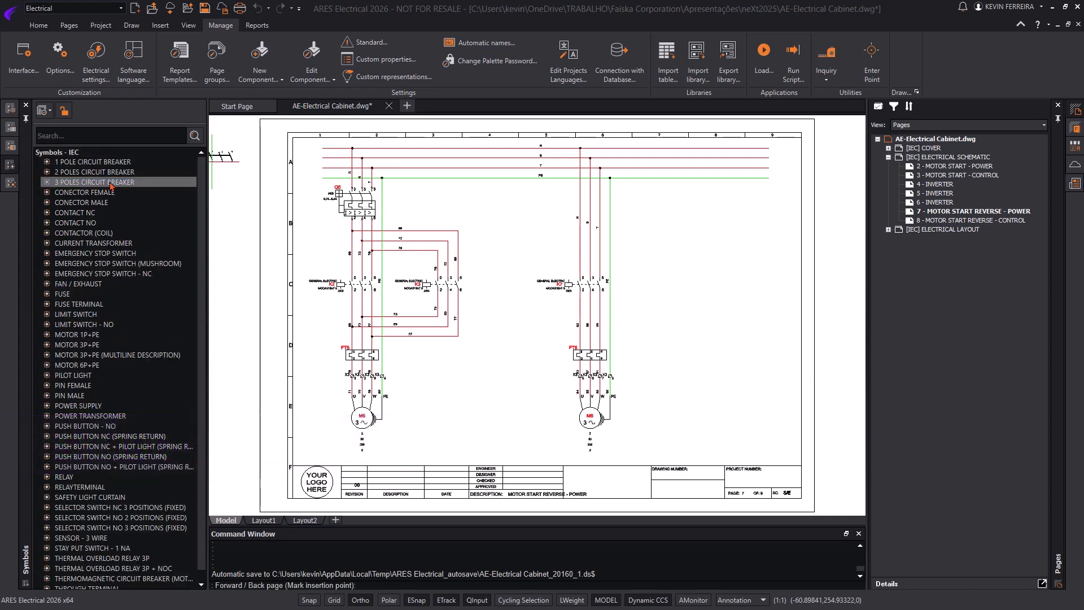
mouse_move(582, 206)
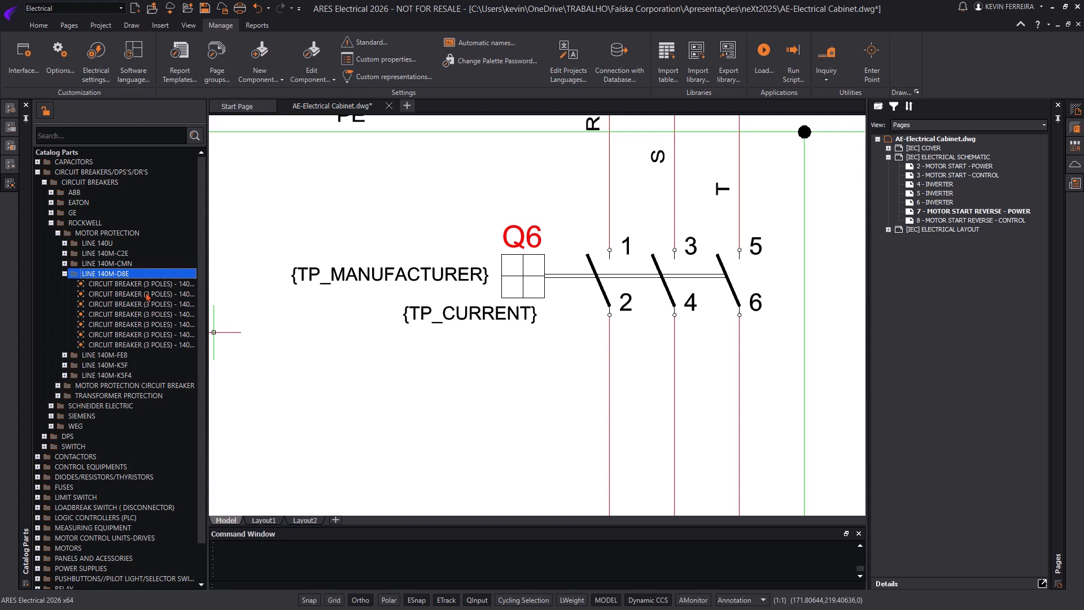
Start assigning a Rockwell 140M-D8E breaker catalog part to the Q6 symbol.
right_click(138, 293)
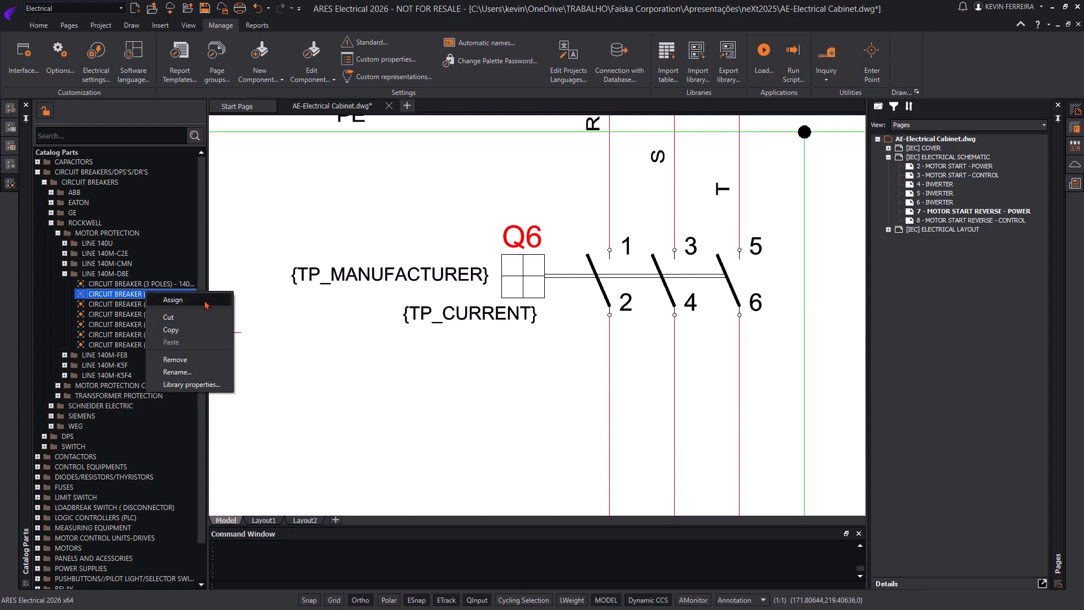
click(172, 299)
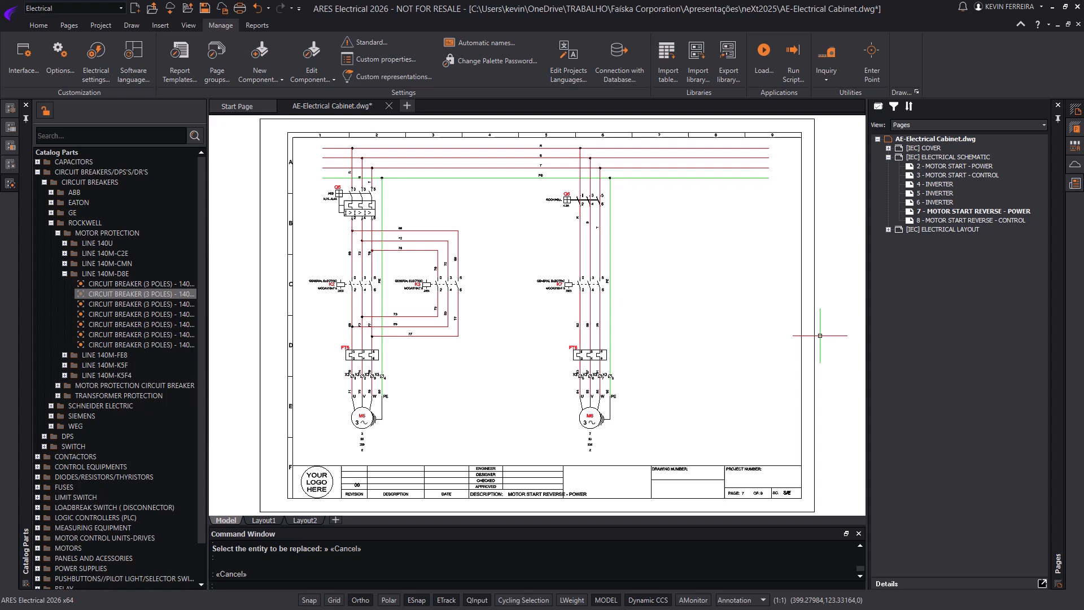
mouse_move(732, 324)
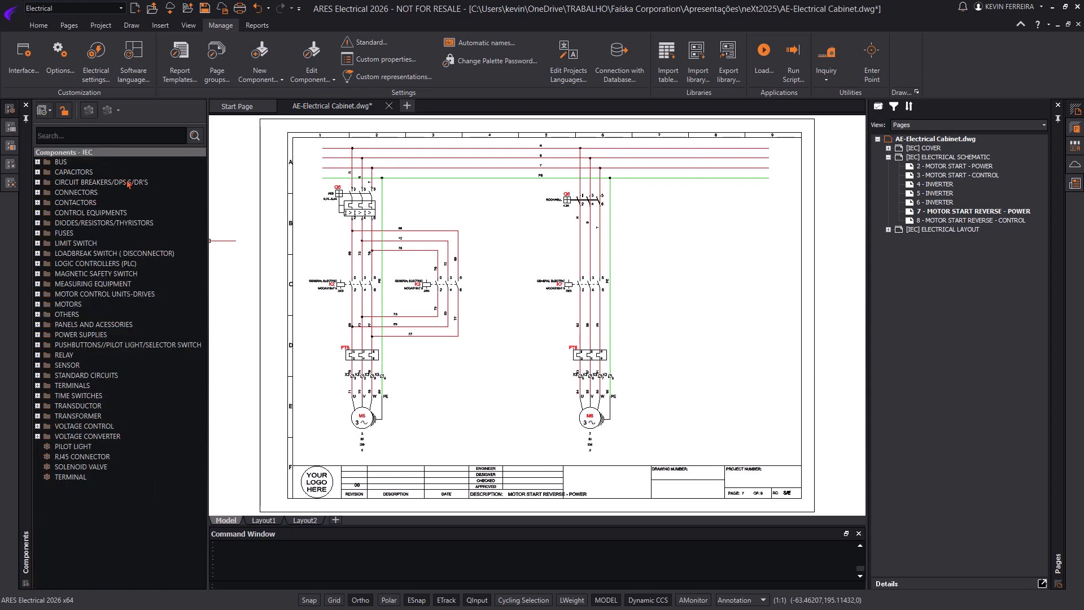
Replace the Q6 breaker with an ABB LINE MO manual motor starter component.
click(40, 182)
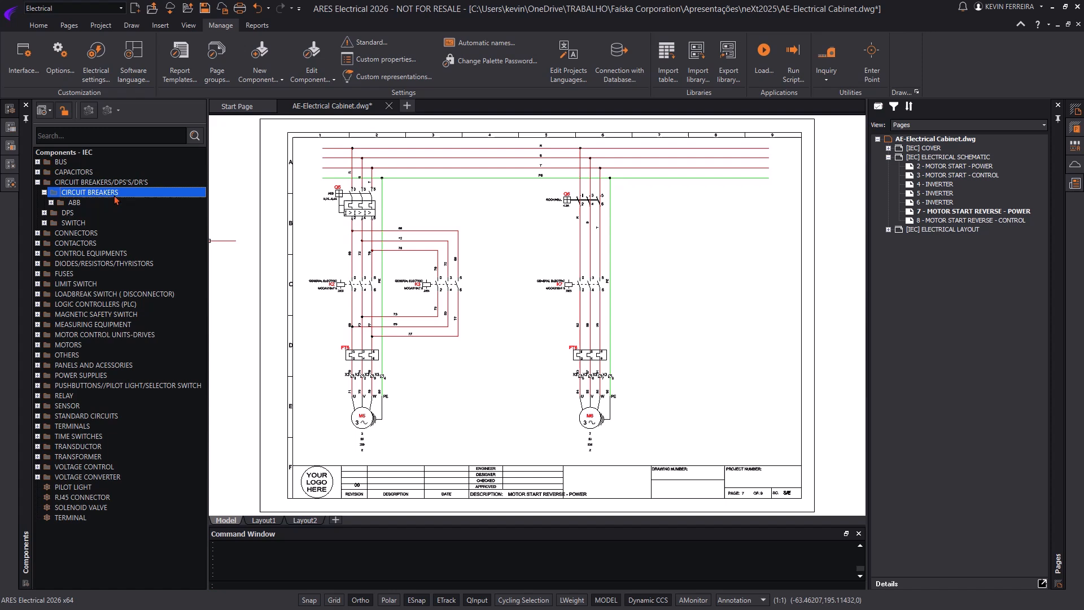
click(51, 202)
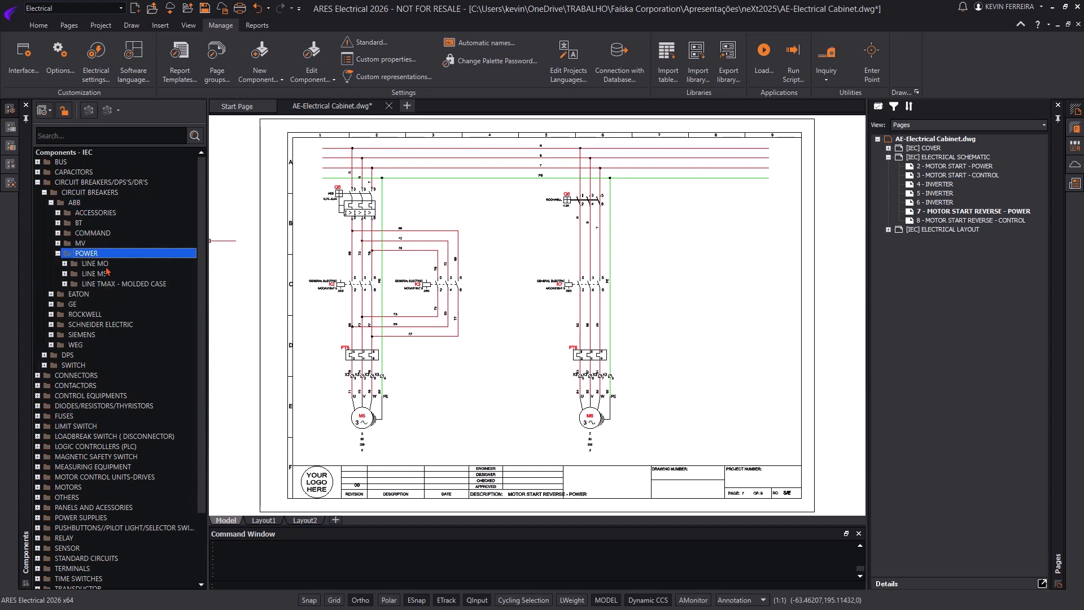
right_click(124, 314)
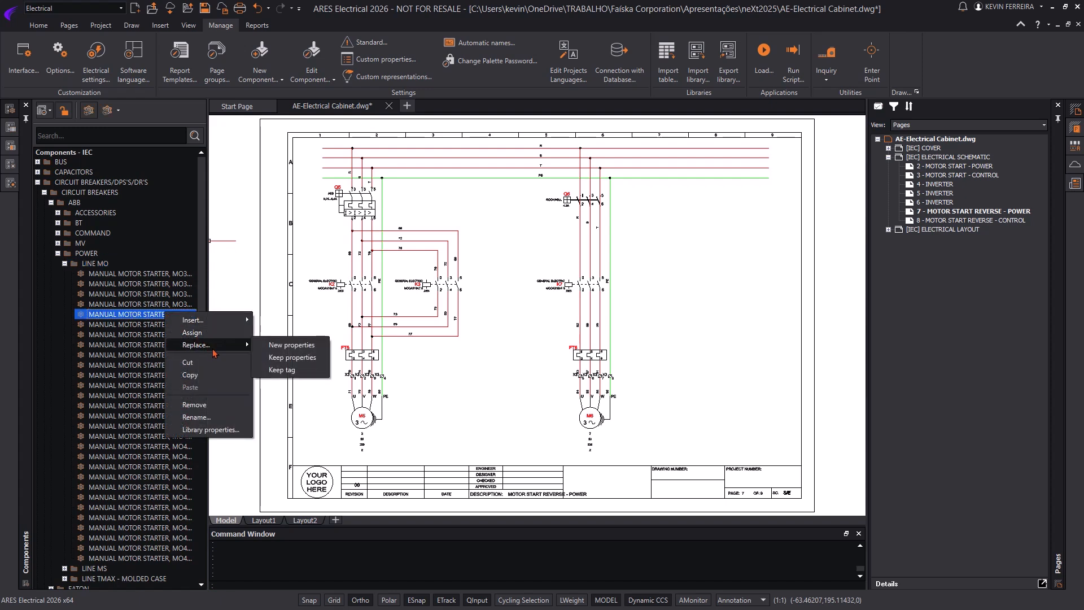
click(291, 344)
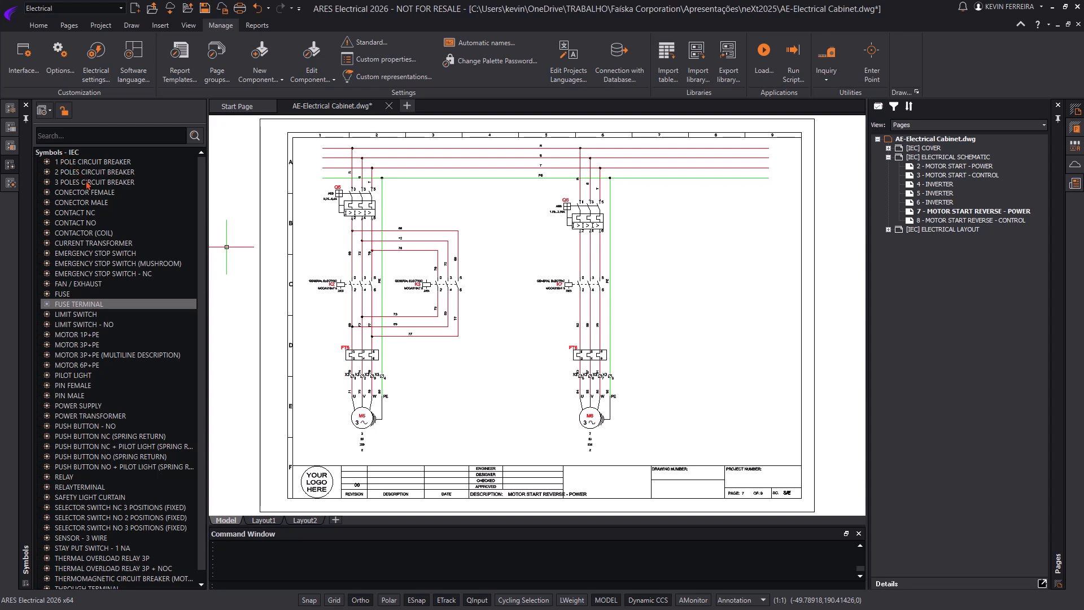
right_click(82, 233)
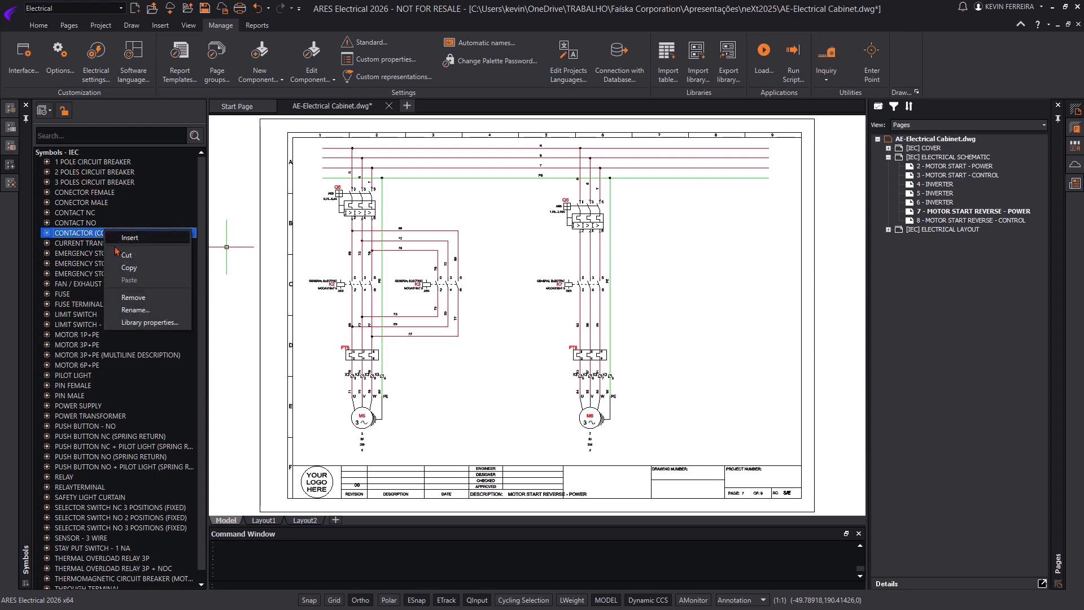
click(150, 322)
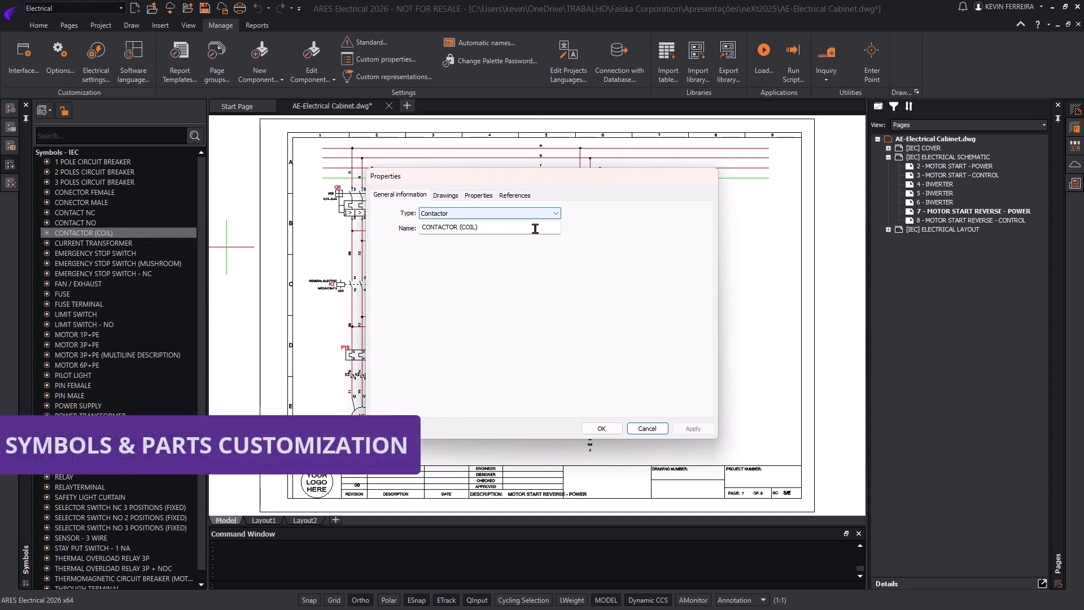
click(445, 196)
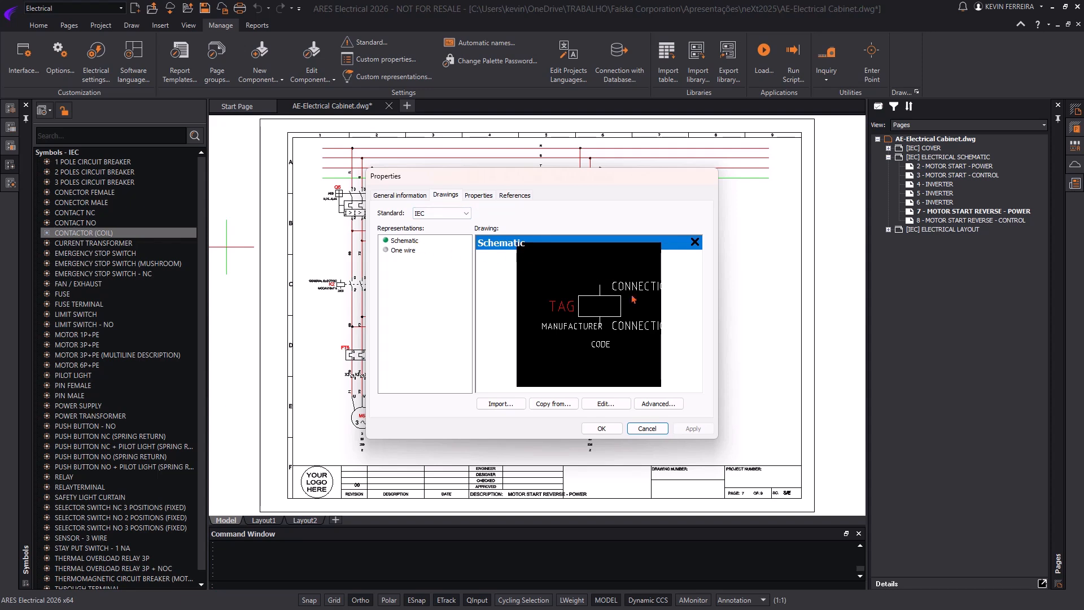
click(478, 196)
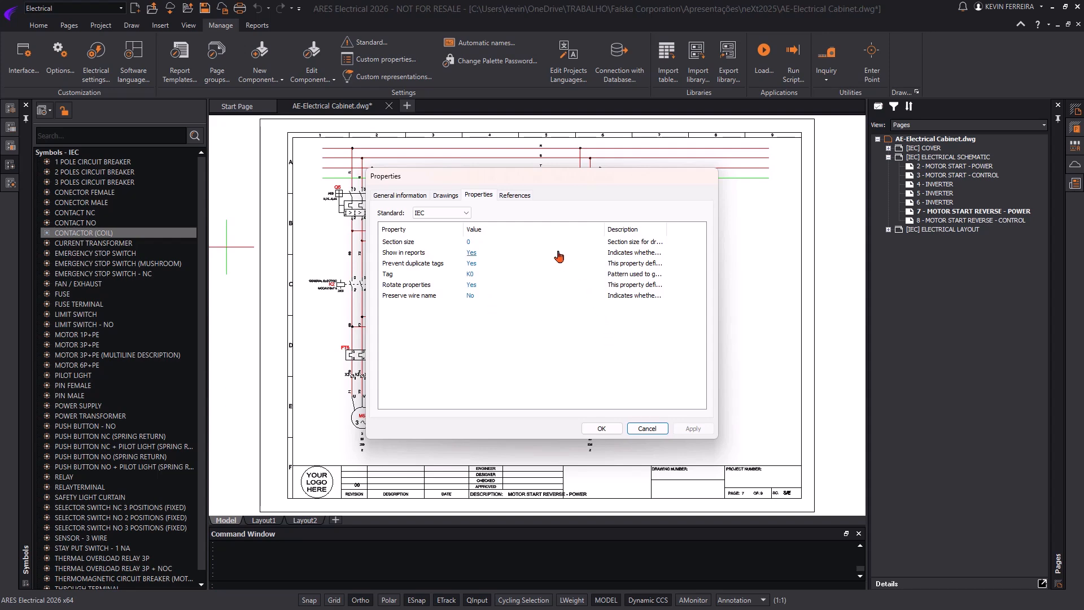
click(599, 428)
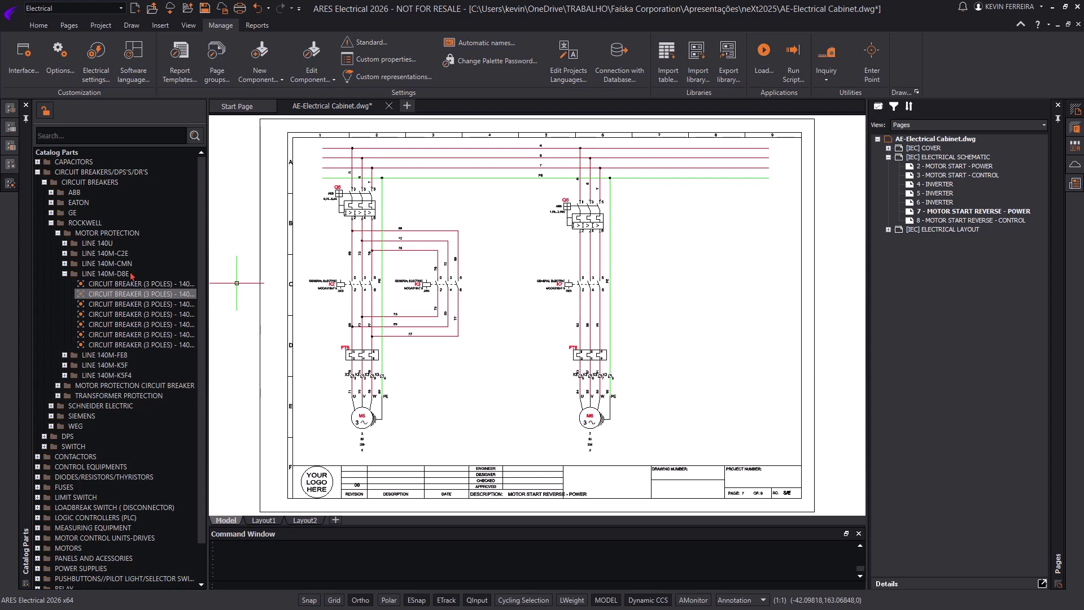
mouse_move(225, 393)
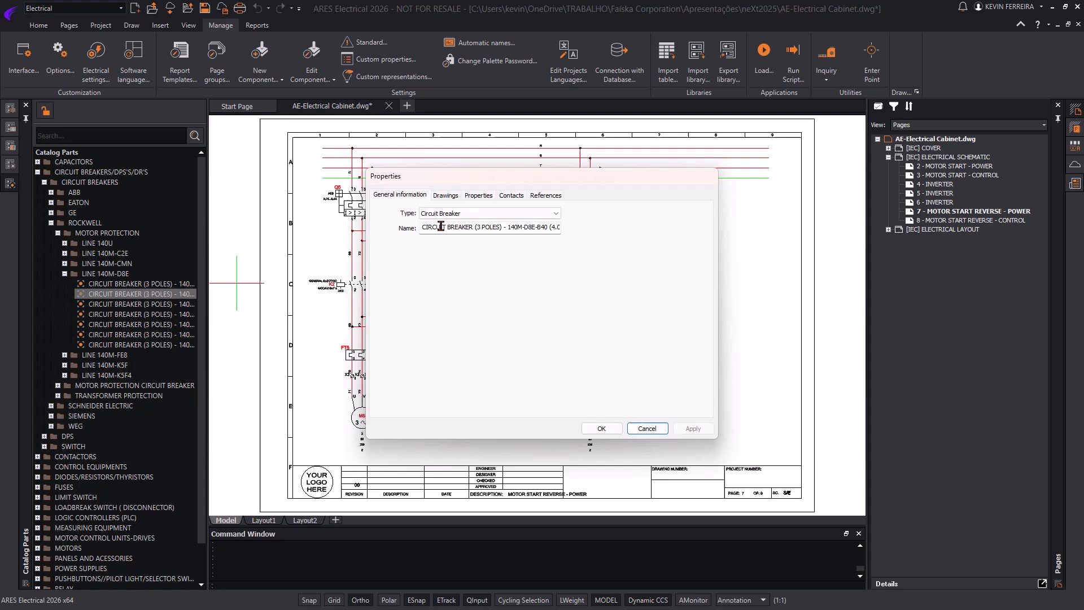
click(445, 196)
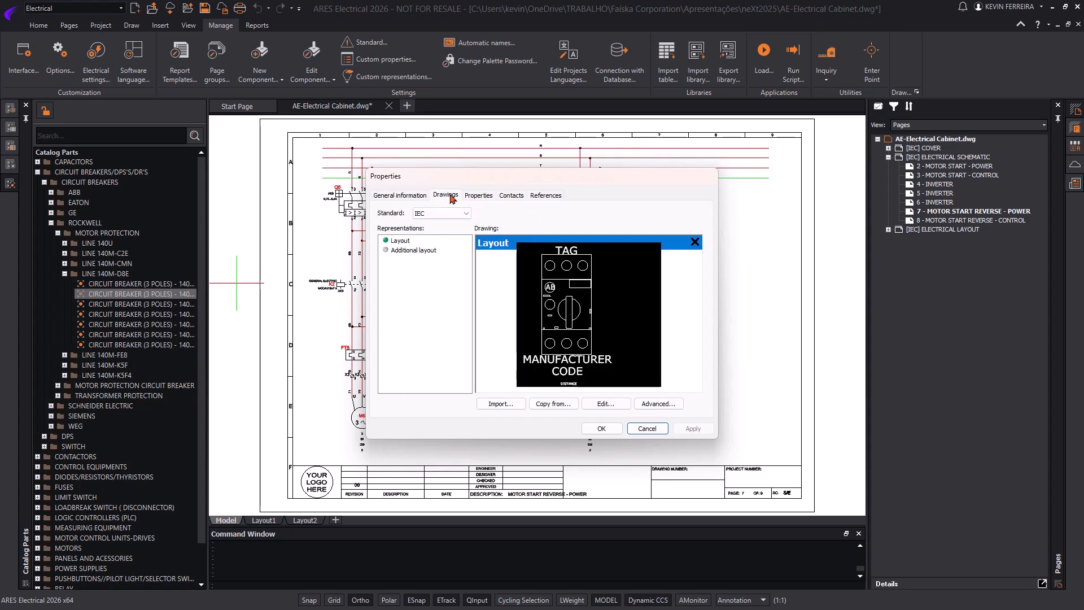
mouse_move(500, 403)
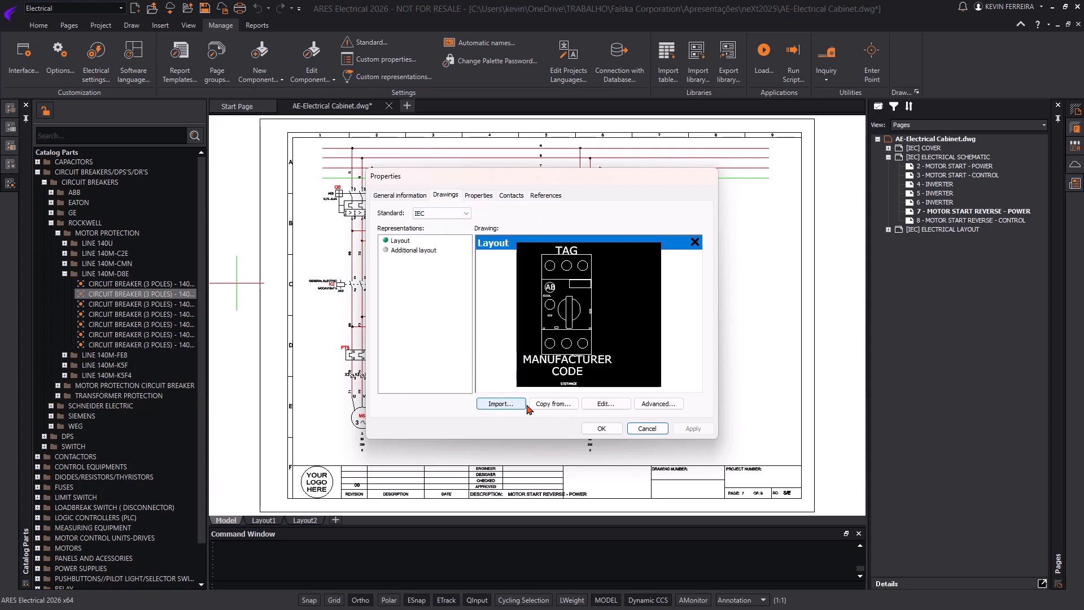
mouse_move(556, 251)
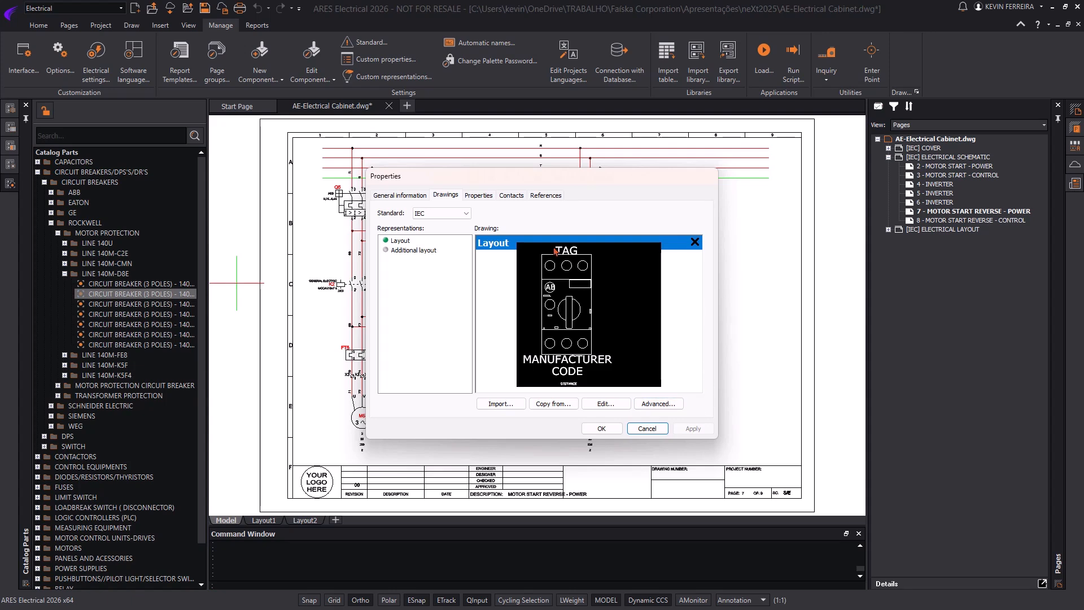
click(478, 196)
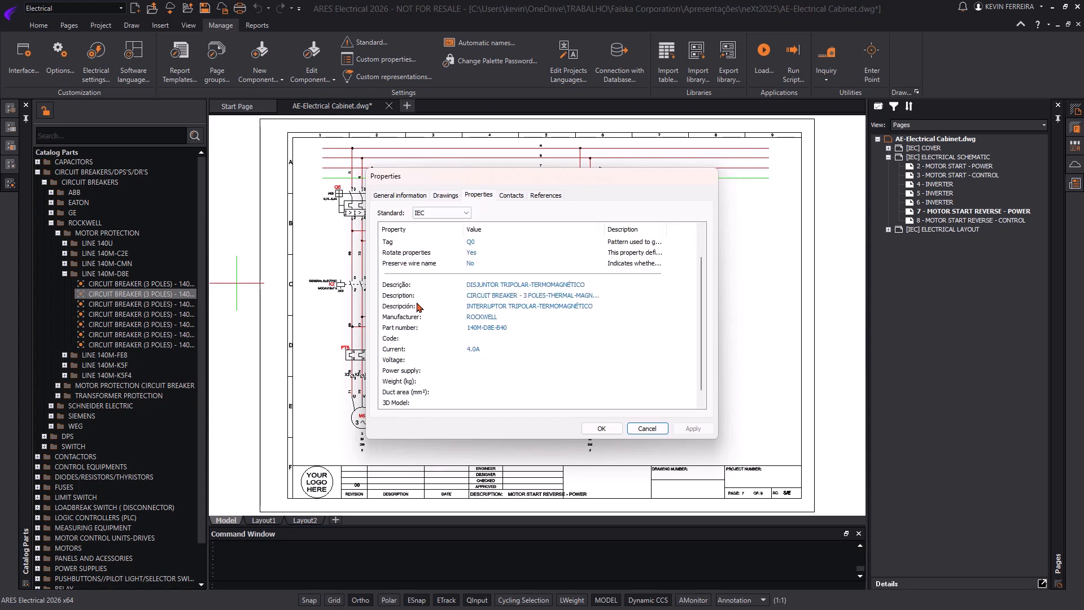
scroll(down, 3)
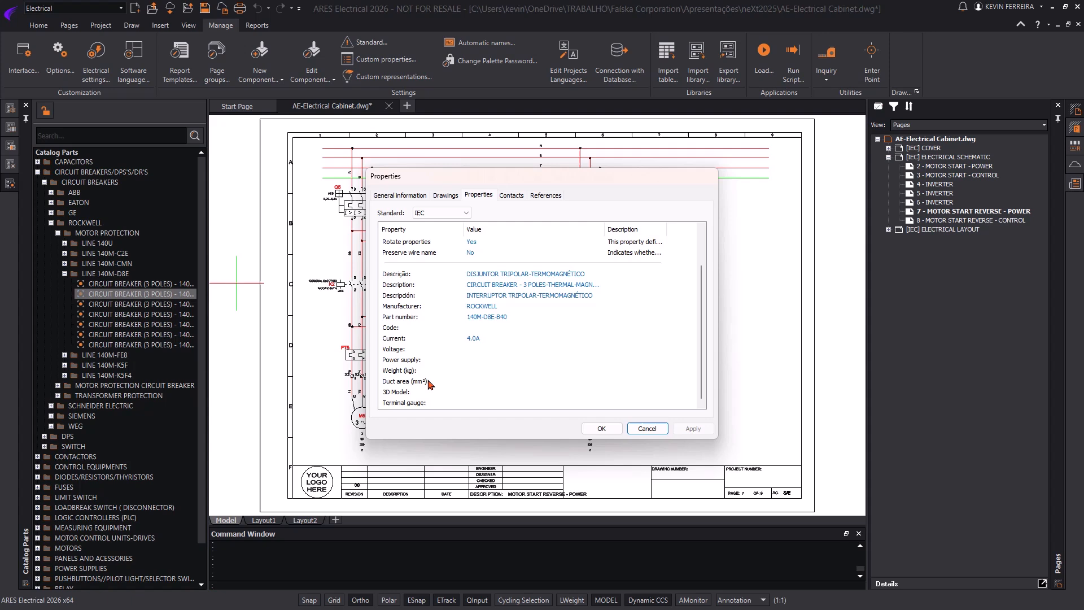
mouse_move(518, 204)
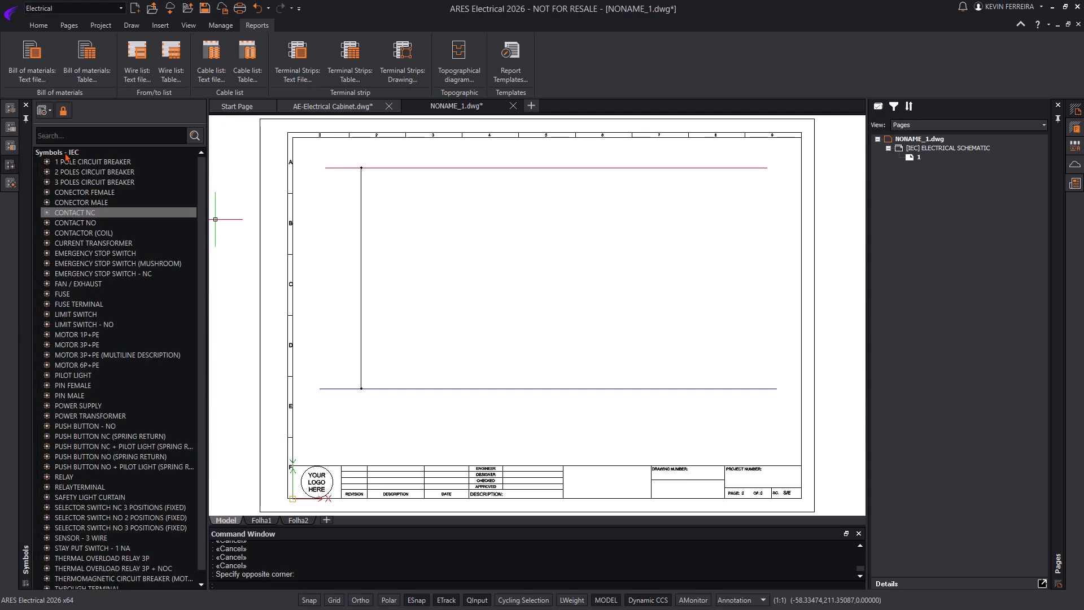
mouse_move(113, 430)
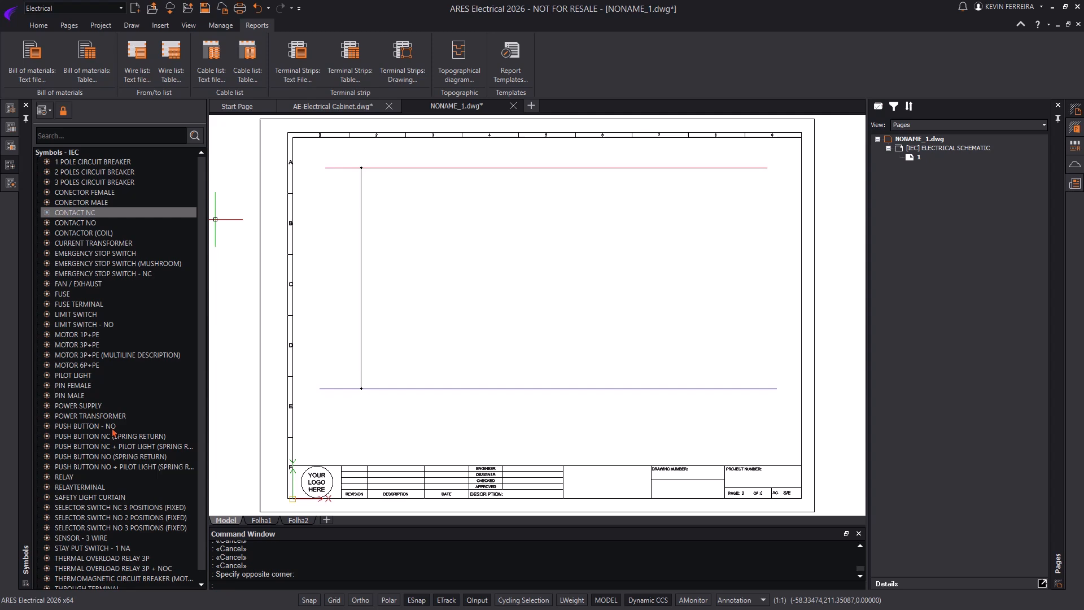
Insert a normally open pushbutton and assign an ABB three-pole contactor catalog part.
click(85, 426)
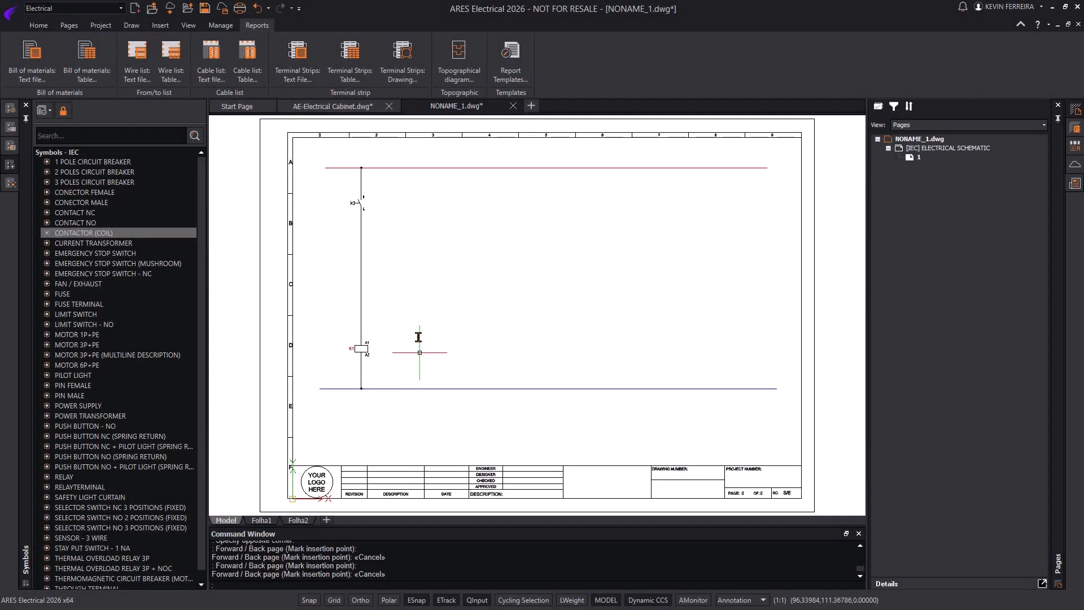
click(10, 187)
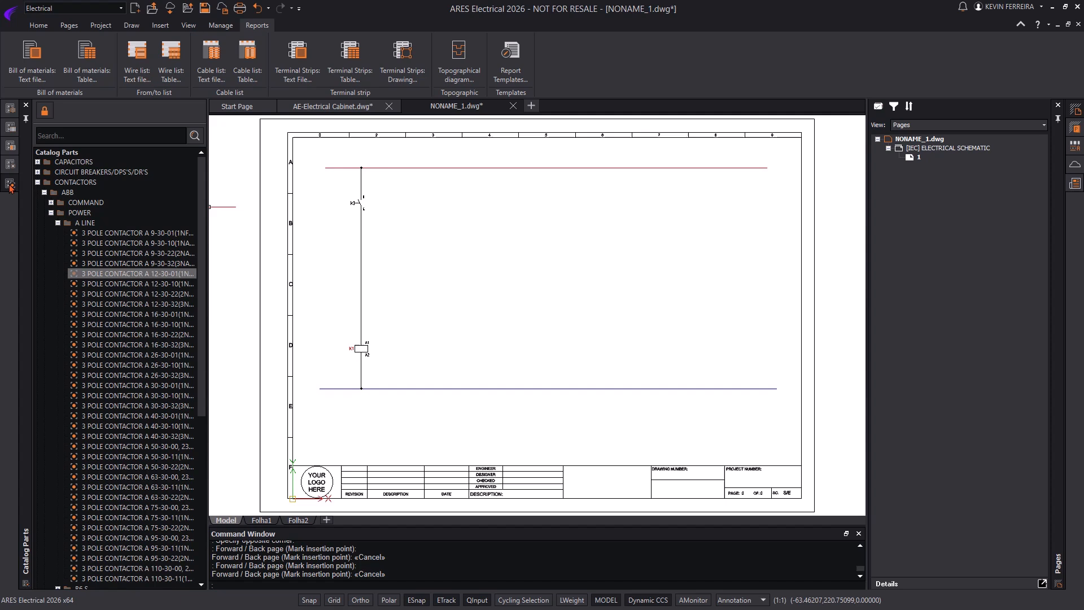
scroll(down, 3)
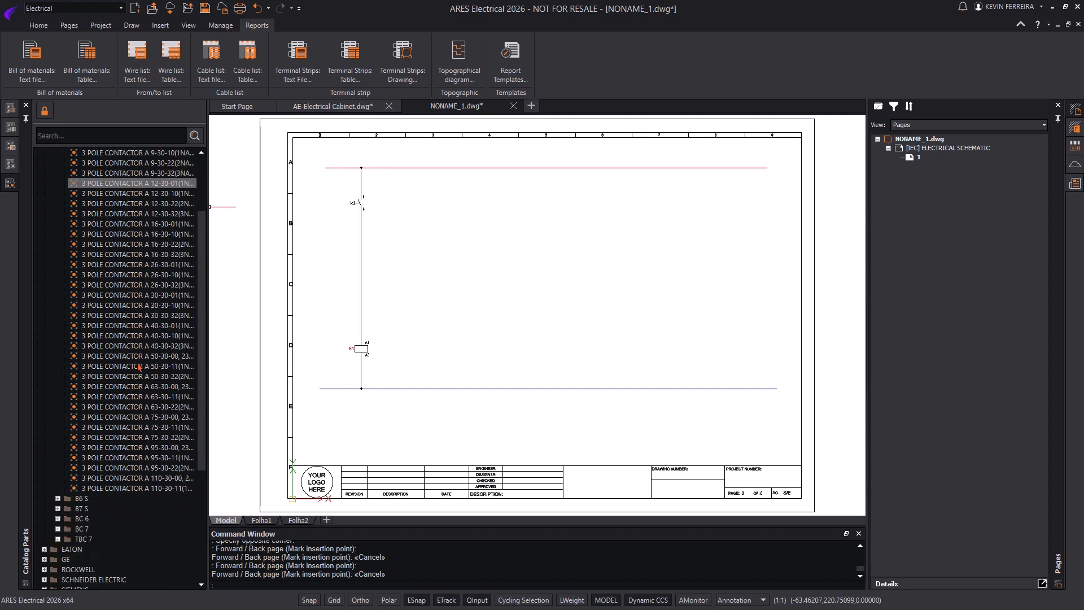
click(134, 366)
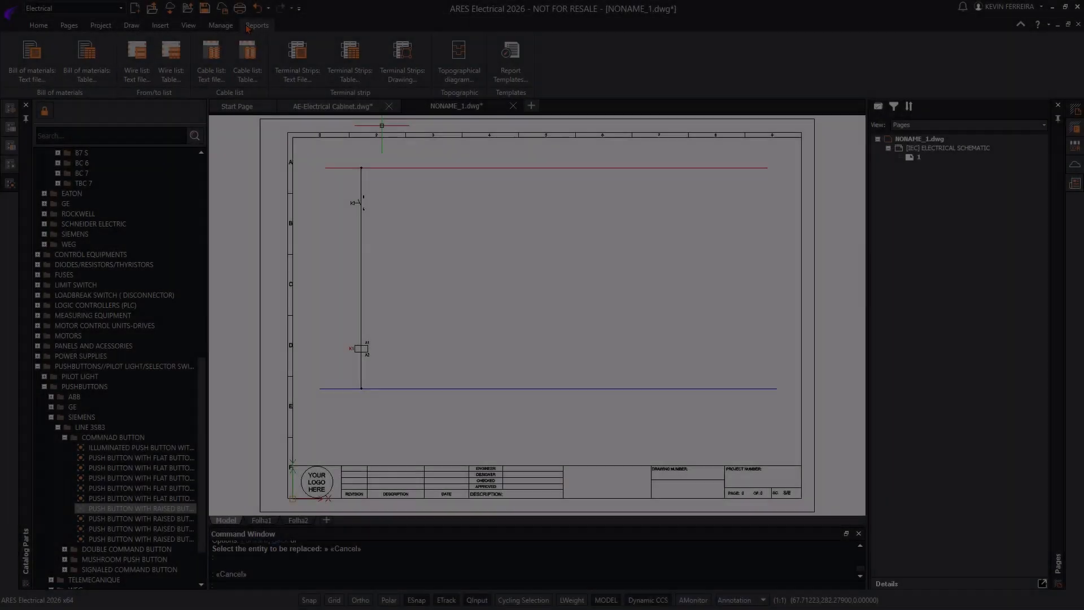
Generate a bill of materials table page from the Reports menu.
click(87, 59)
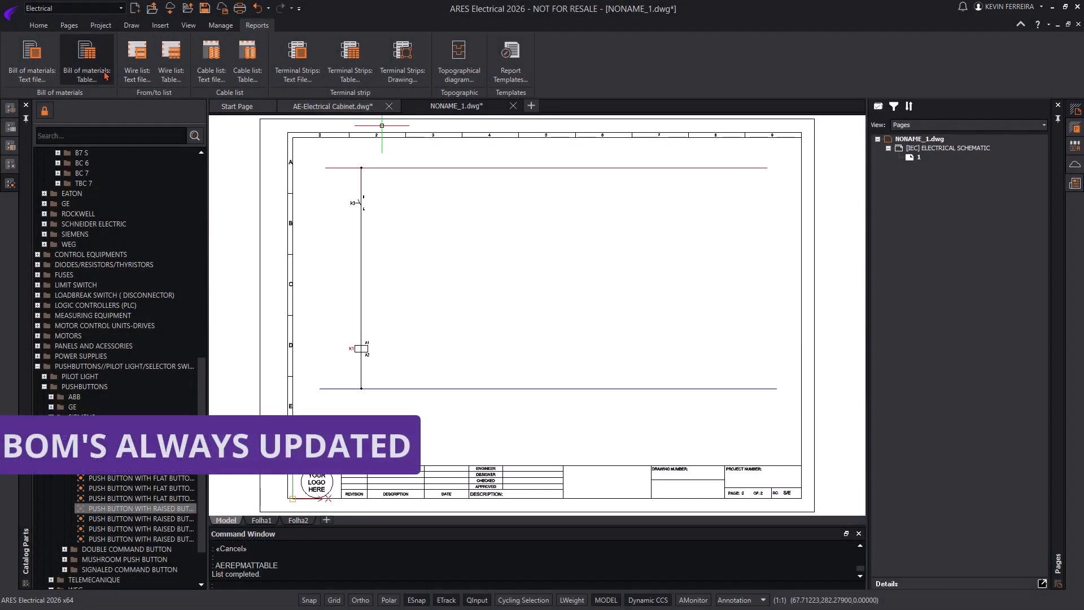
click(87, 61)
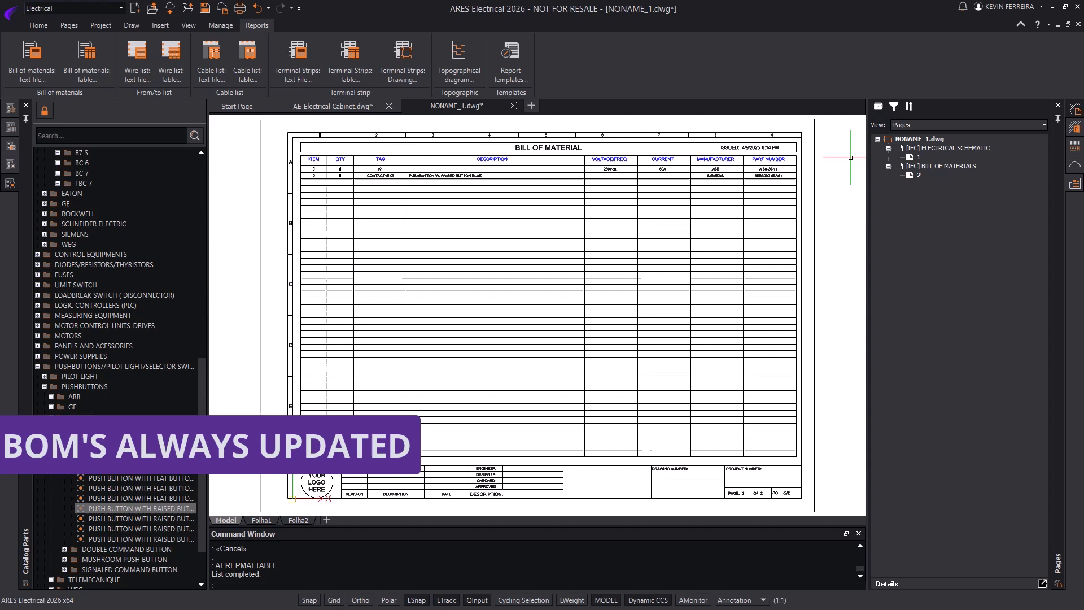